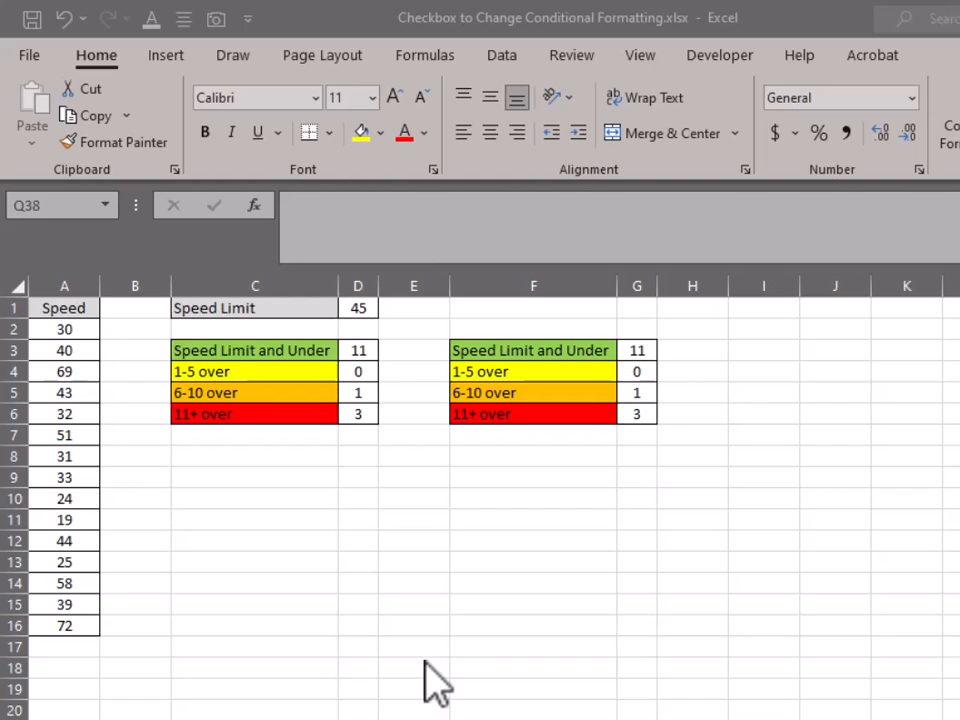
{"action": "mouse_move", "coordinate": [358, 544]}
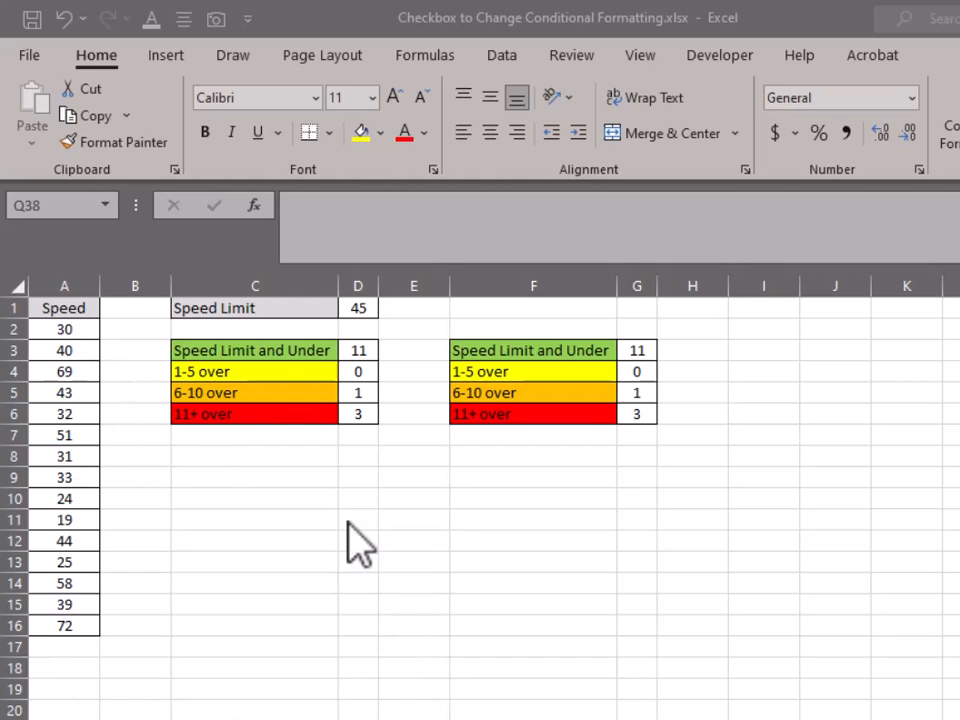
{"action": "mouse_move", "coordinate": [160, 436]}
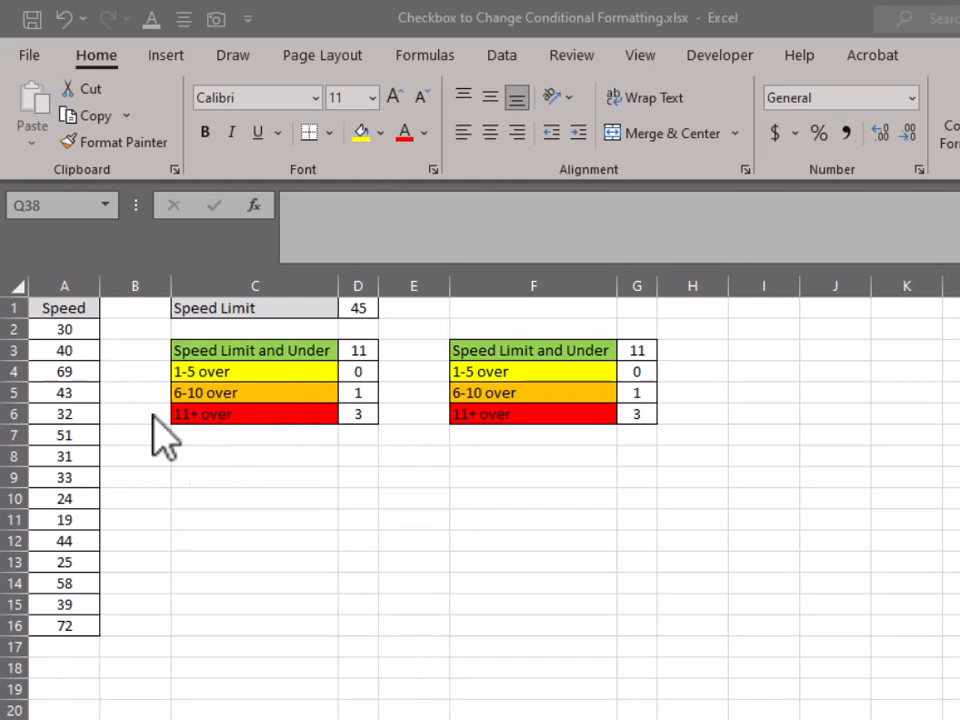
{"action": "mouse_move", "coordinate": [376, 464]}
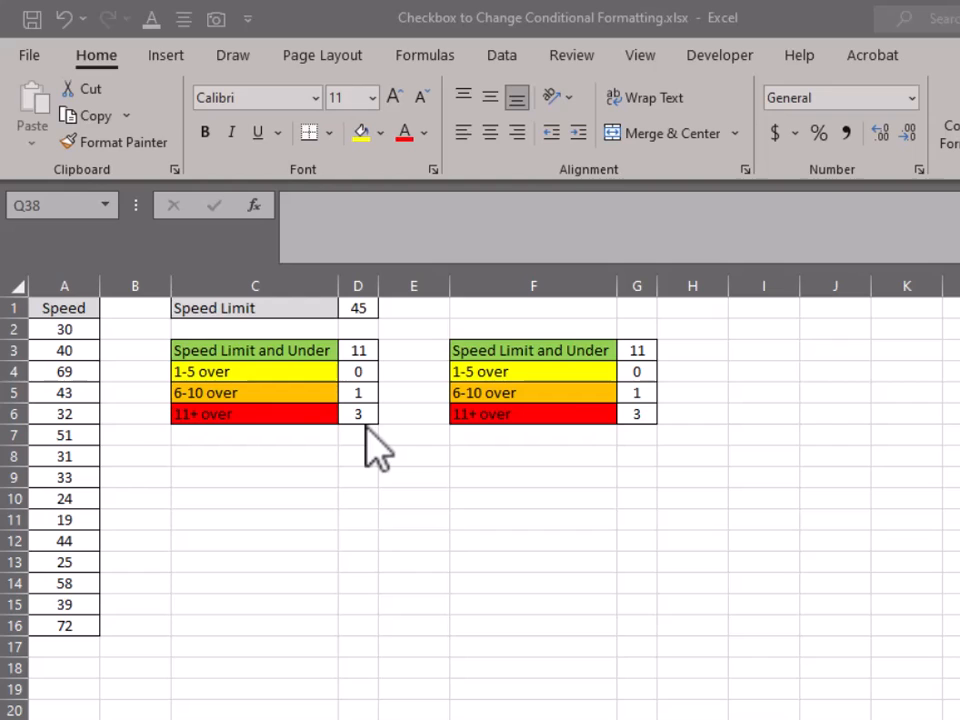
{"action": "mouse_move", "coordinate": [322, 428]}
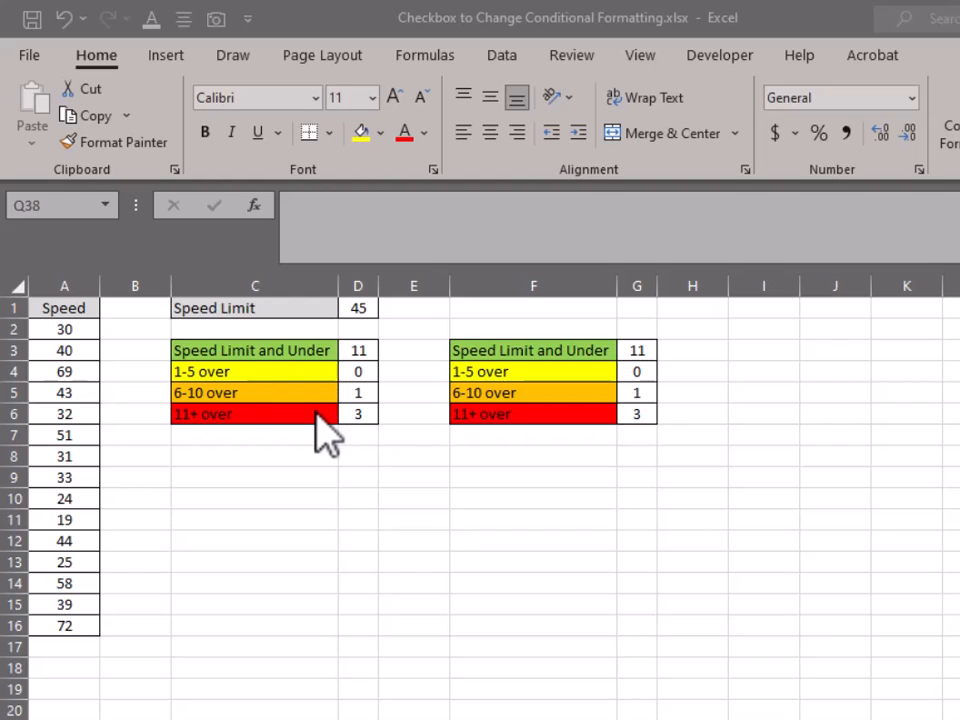
{"action": "mouse_move", "coordinate": [284, 456]}
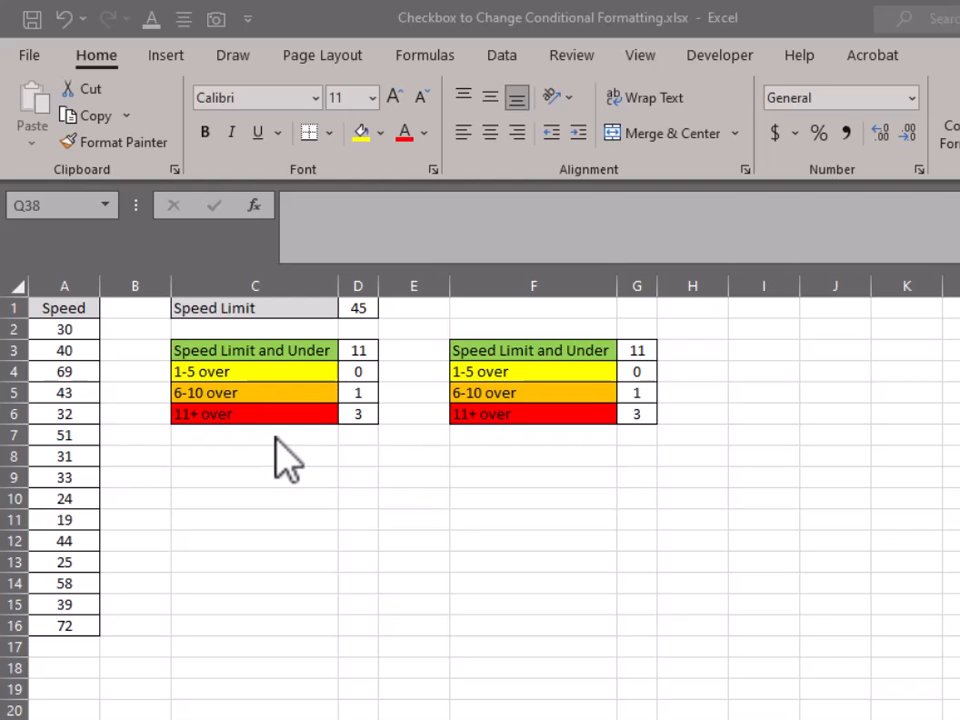
{"action": "mouse_move", "coordinate": [384, 368]}
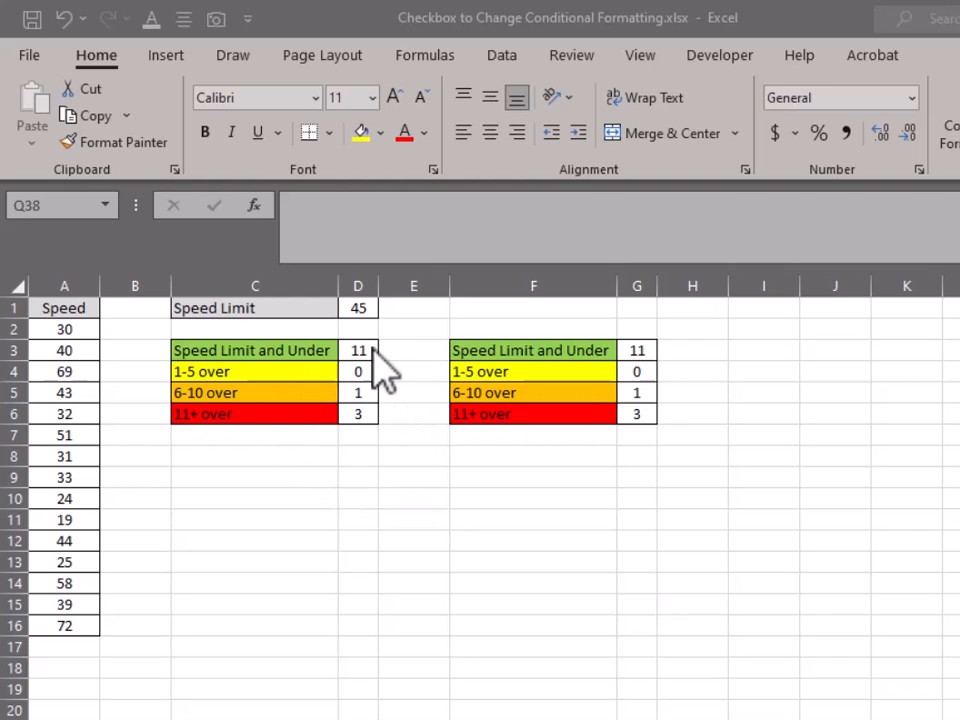
{"action": "mouse_move", "coordinate": [404, 372]}
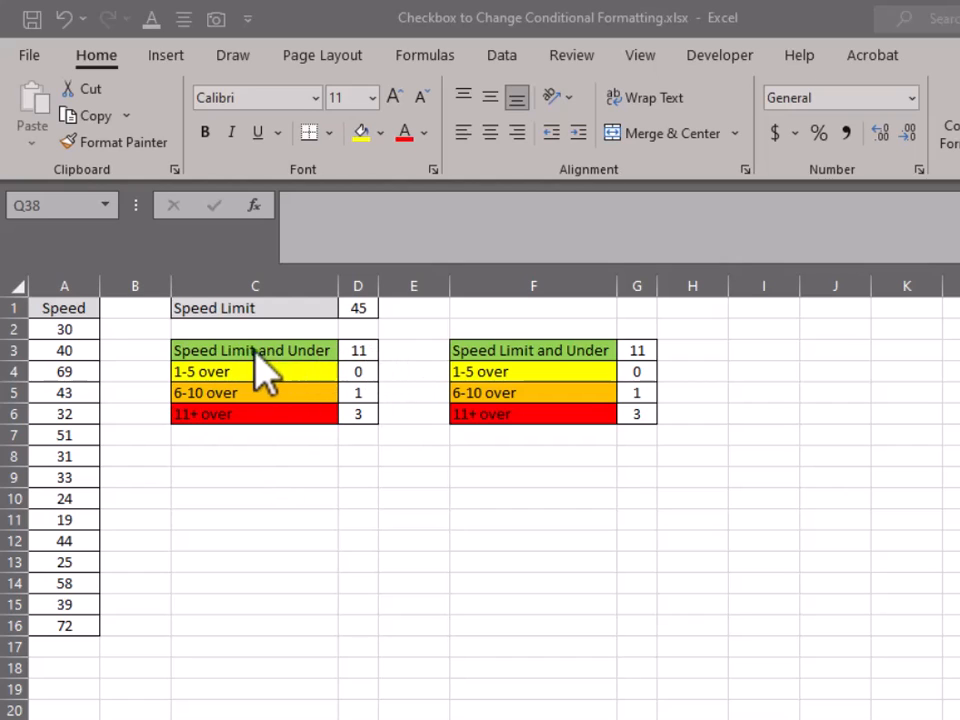
{"action": "mouse_move", "coordinate": [404, 380]}
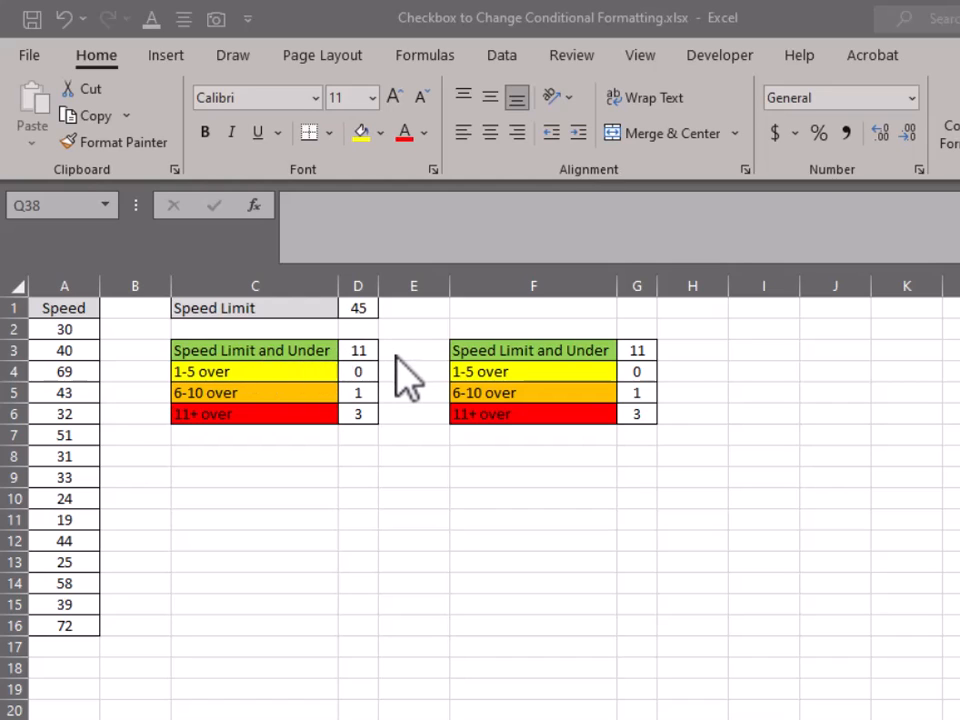
{"action": "mouse_move", "coordinate": [380, 388]}
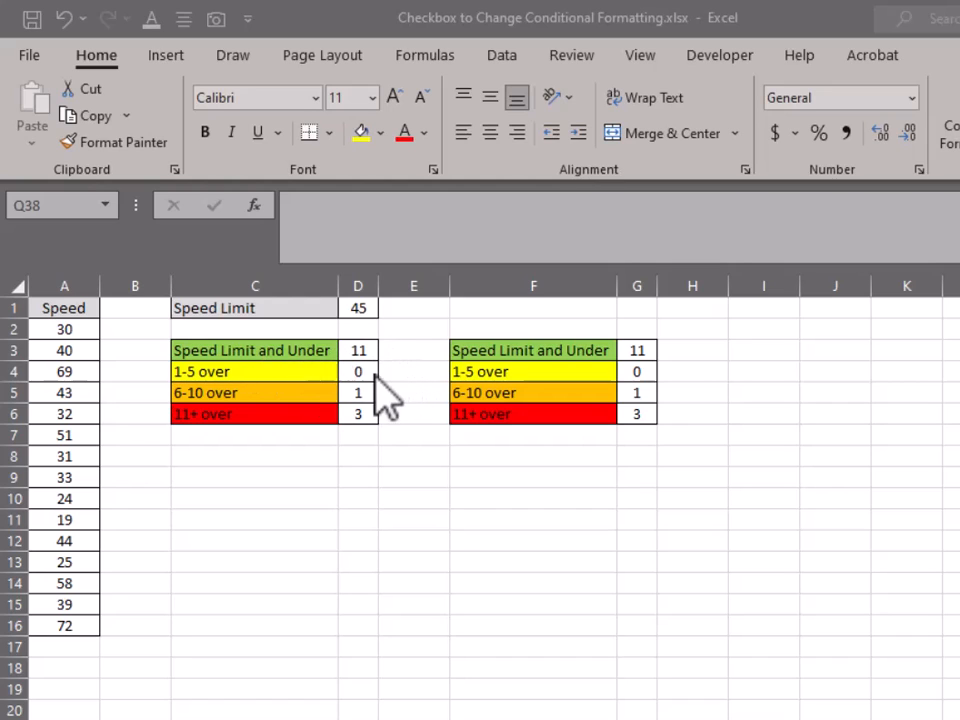
{"action": "mouse_move", "coordinate": [430, 444]}
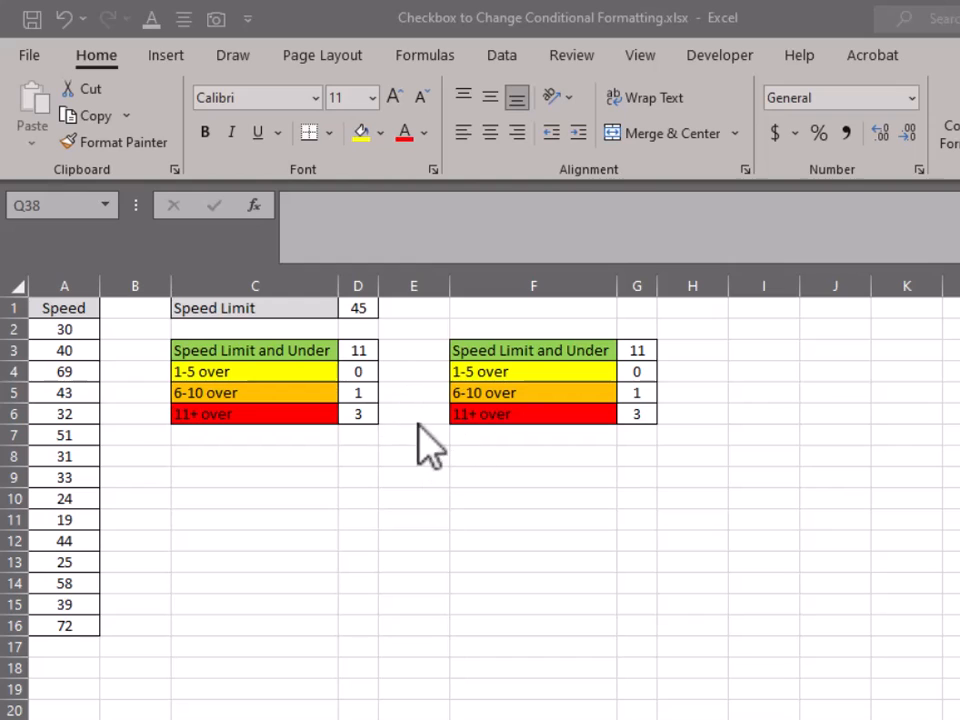
{"action": "mouse_move", "coordinate": [364, 510]}
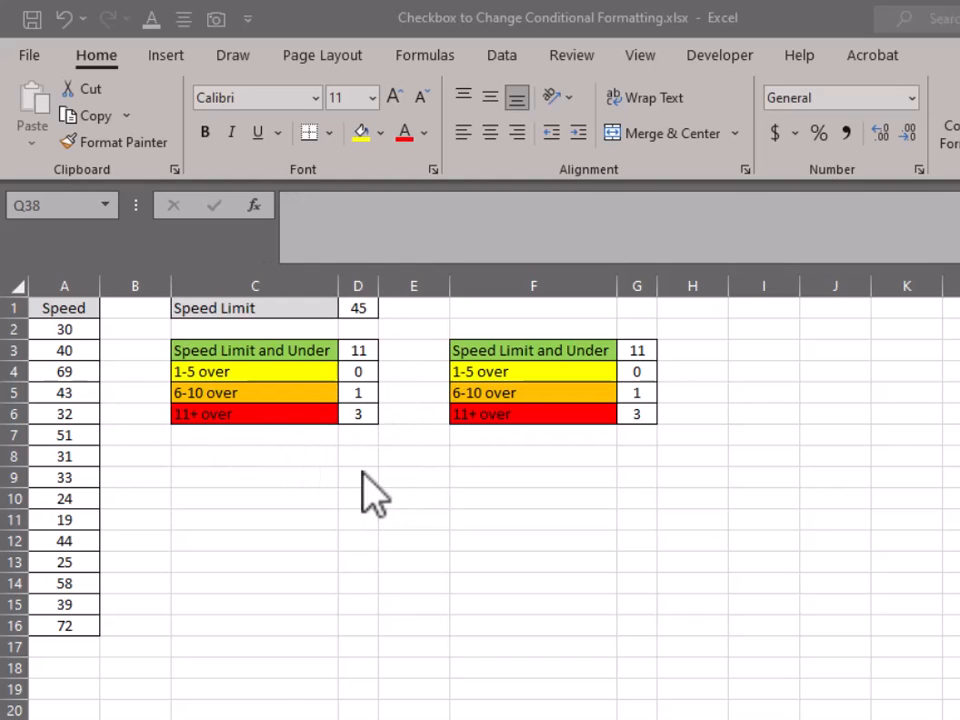
{"action": "mouse_move", "coordinate": [364, 376]}
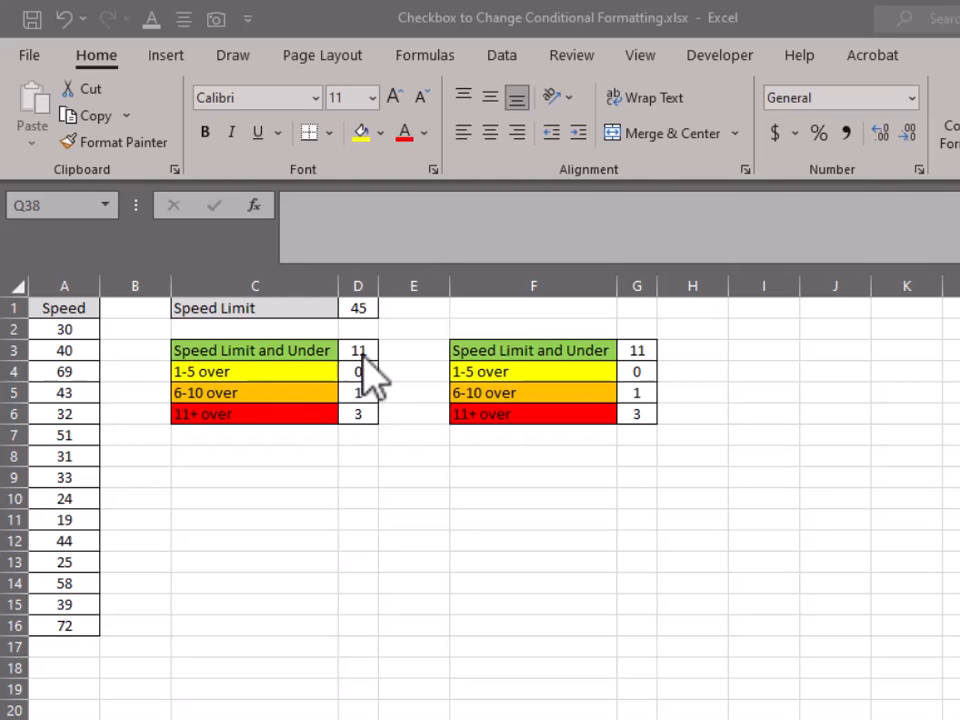
{"action": "mouse_move", "coordinate": [476, 460]}
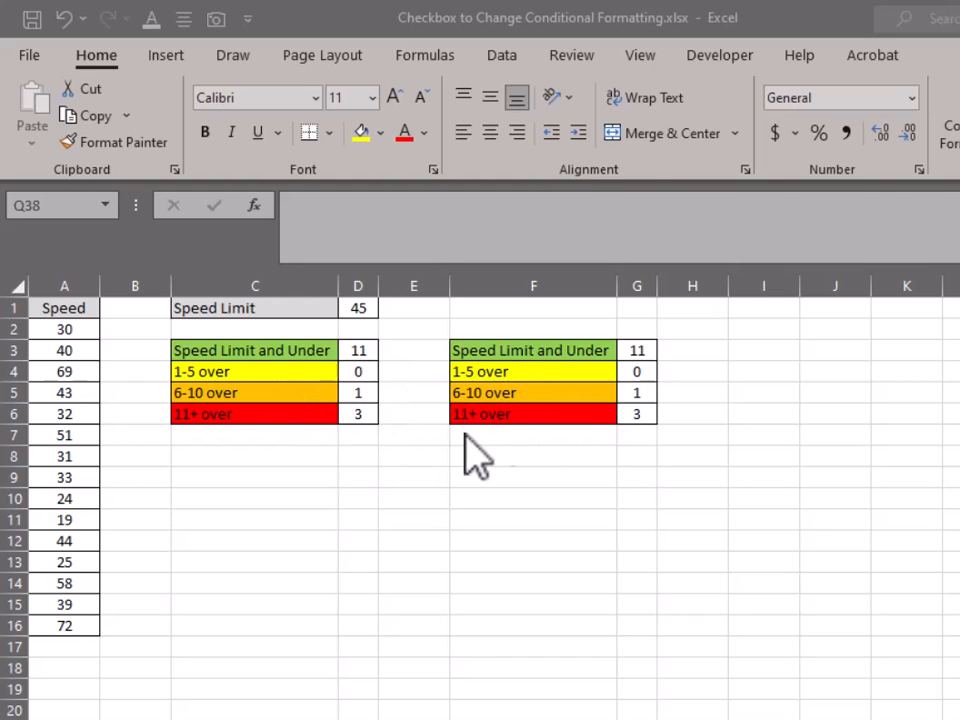
{"action": "mouse_move", "coordinate": [420, 384]}
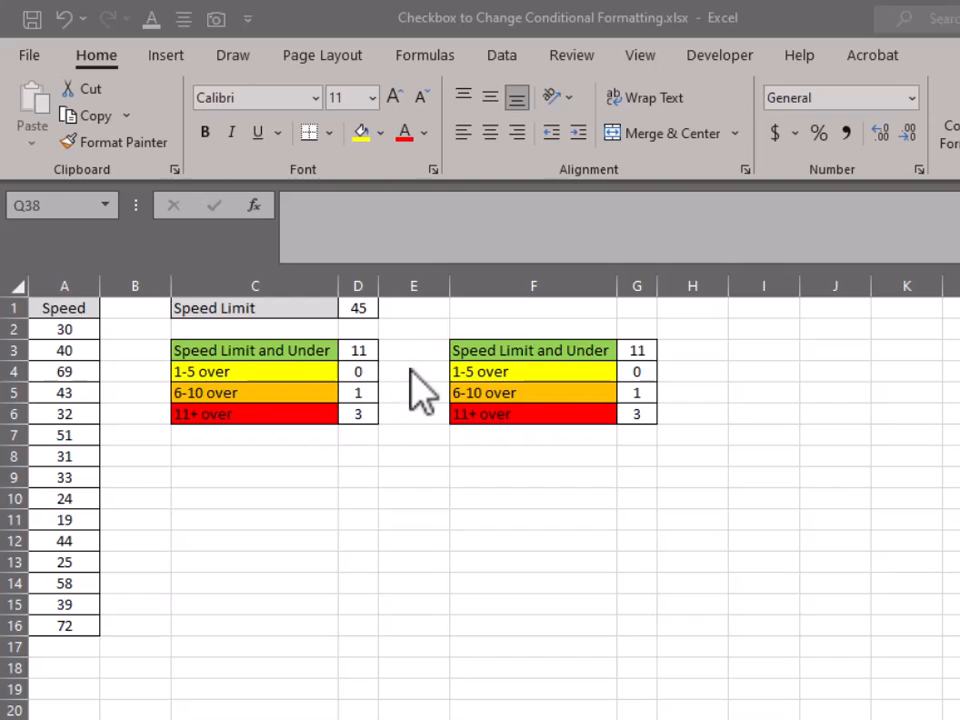
{"action": "mouse_move", "coordinate": [364, 364]}
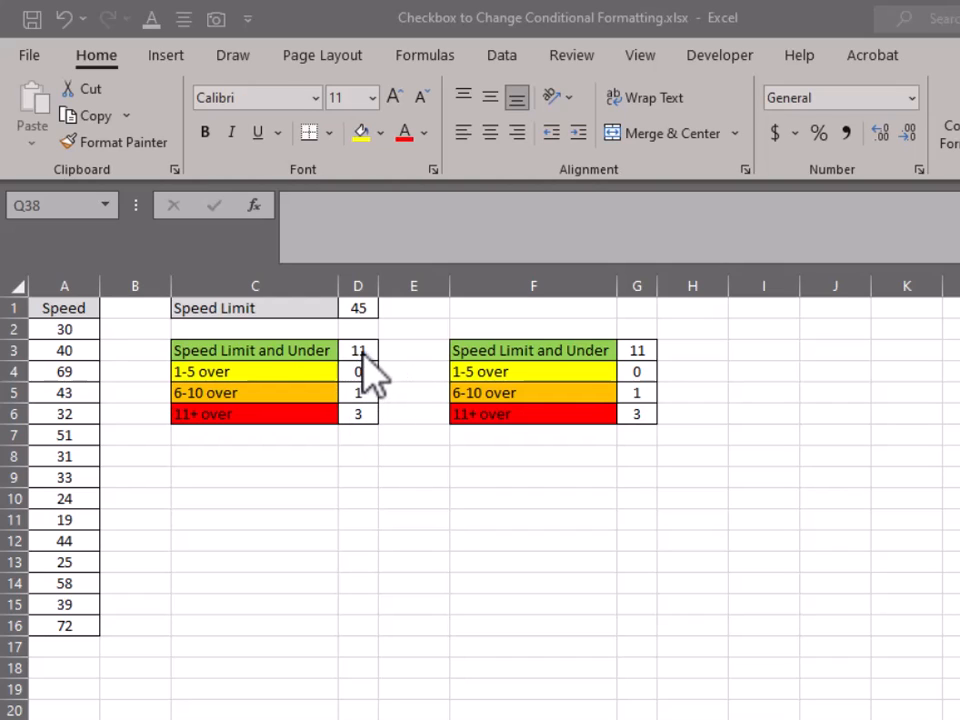
- Review the at-or-under-45 and 1-5-over count formulas and edit the upper speed bound (<=50)
{"action": "left_click", "coordinate": [358, 350]}
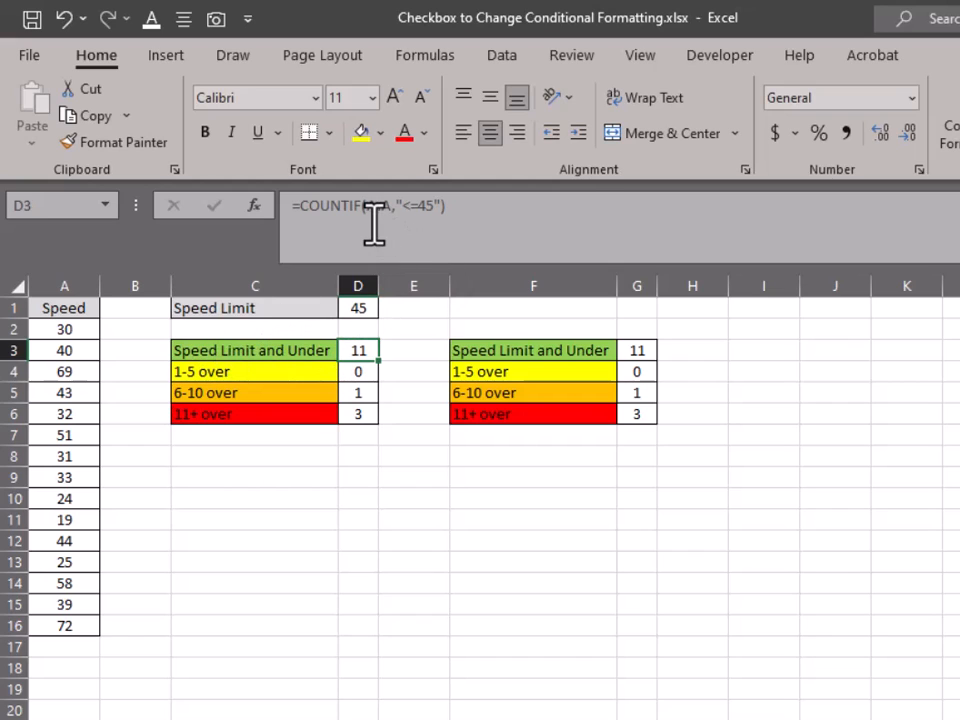
{"action": "mouse_move", "coordinate": [376, 212]}
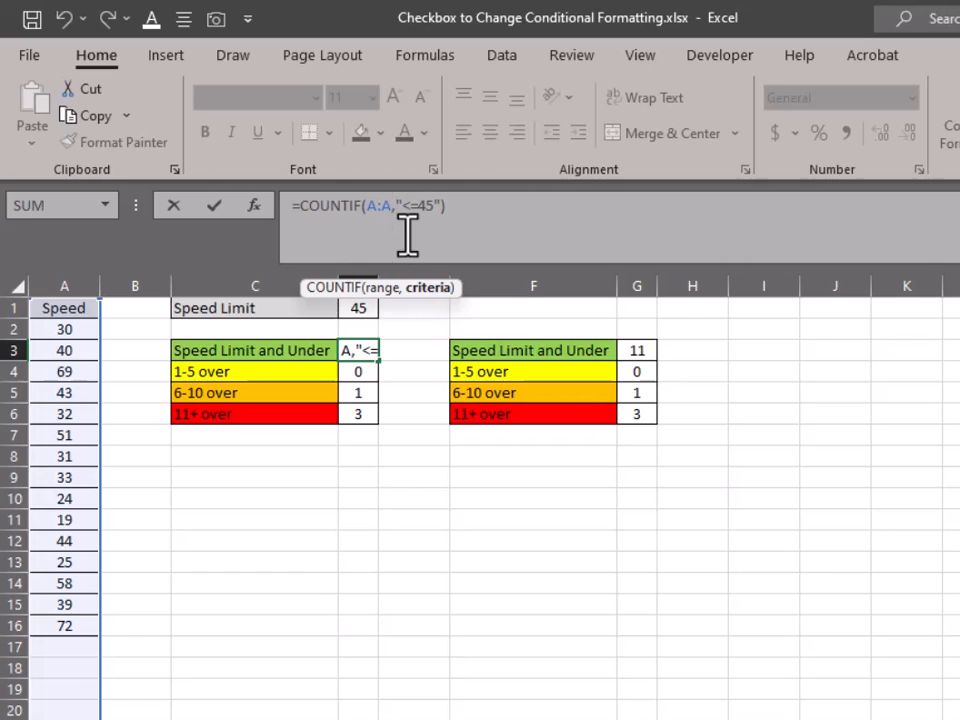
{"action": "mouse_move", "coordinate": [420, 238]}
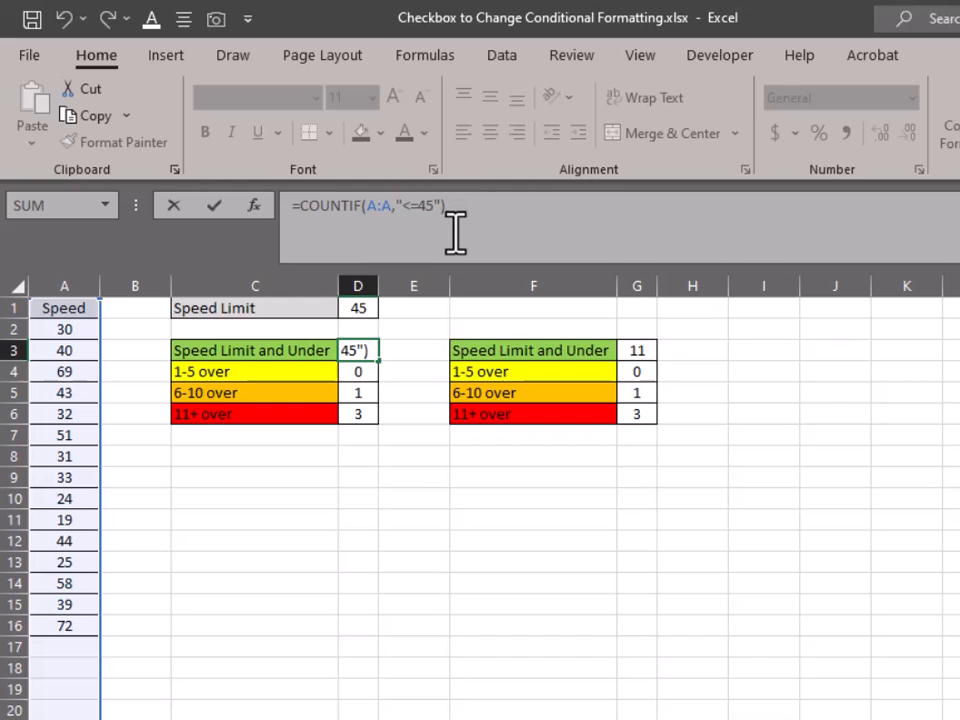
{"action": "left_click", "coordinate": [358, 370]}
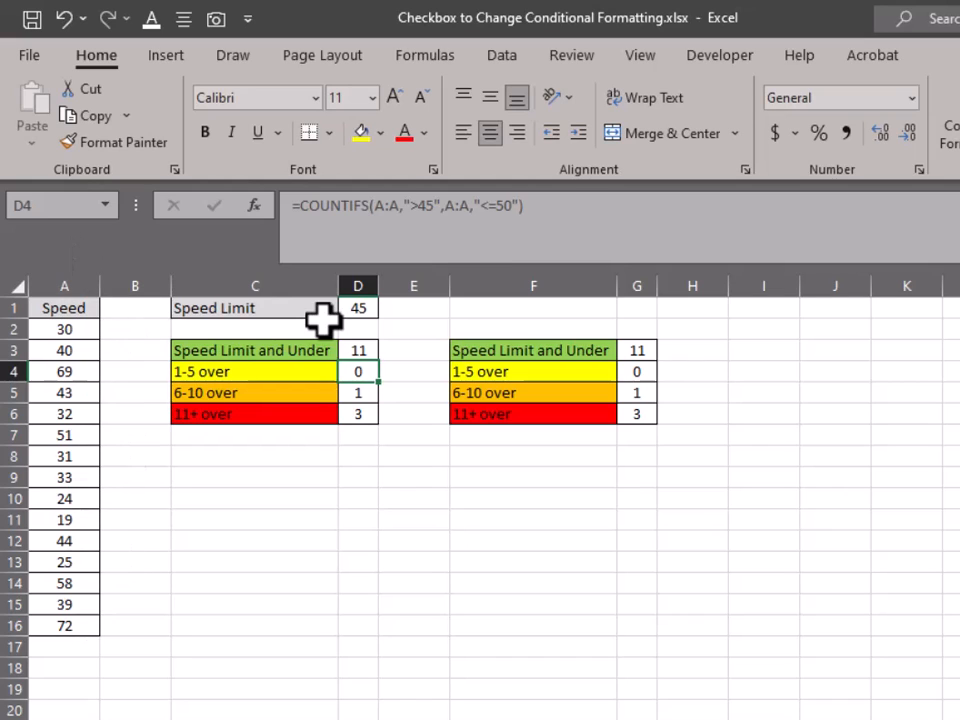
{"action": "mouse_move", "coordinate": [396, 262]}
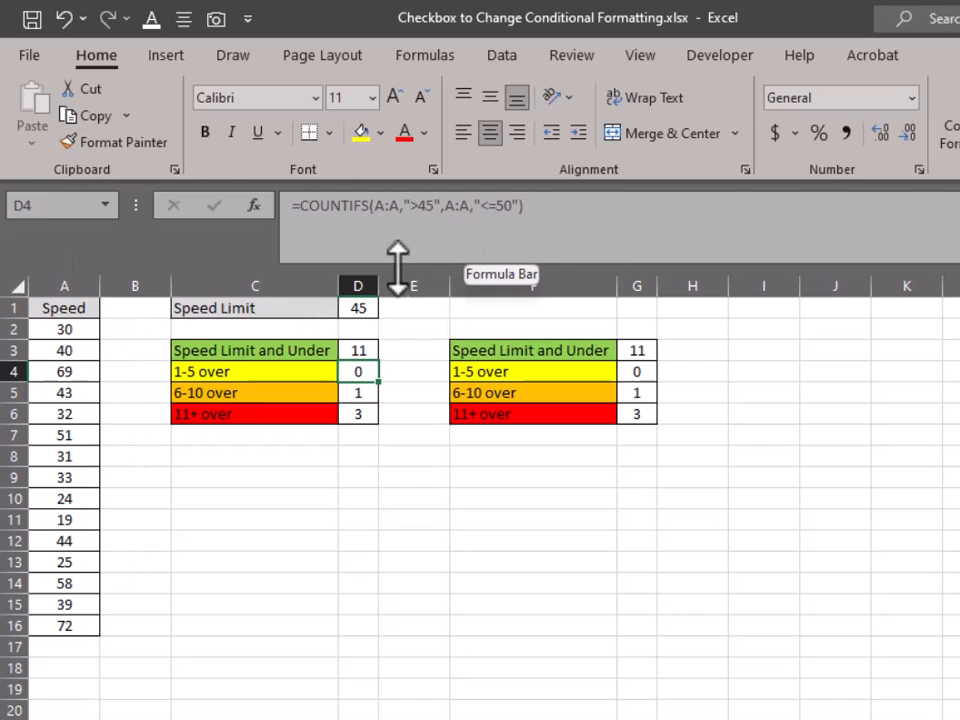
{"action": "mouse_move", "coordinate": [244, 356]}
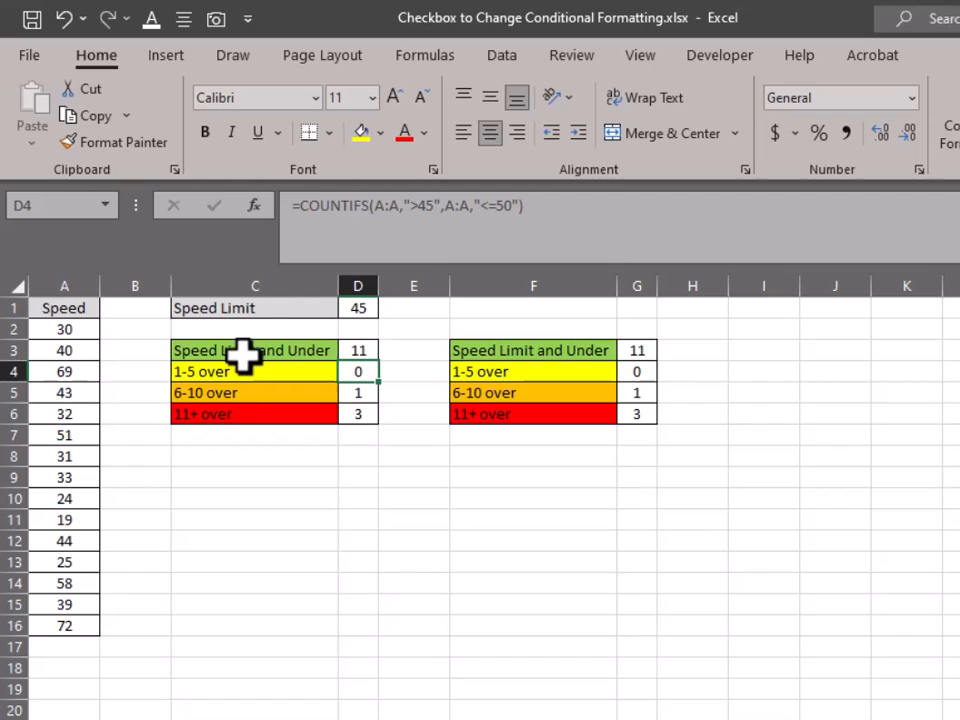
{"action": "left_click", "coordinate": [358, 350]}
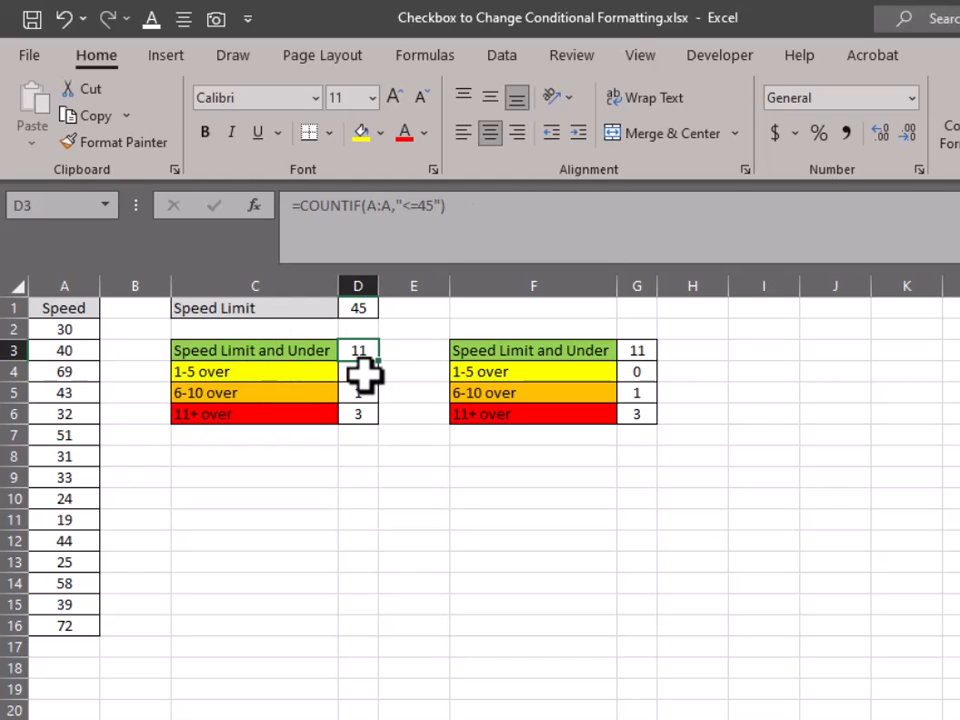
{"action": "left_click", "coordinate": [356, 370]}
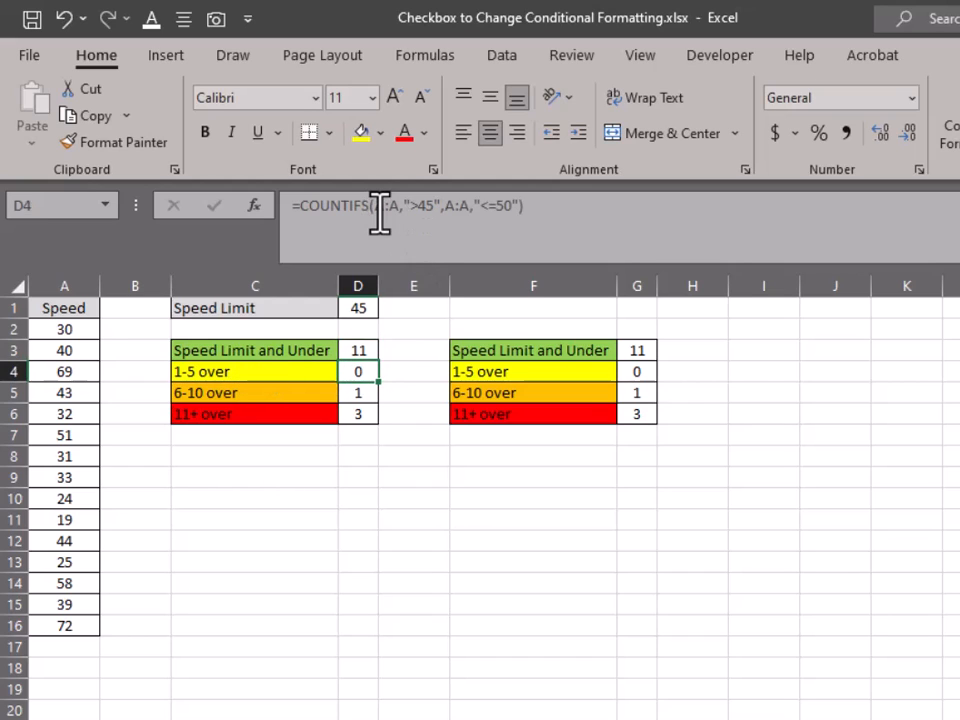
{"action": "mouse_move", "coordinate": [372, 222]}
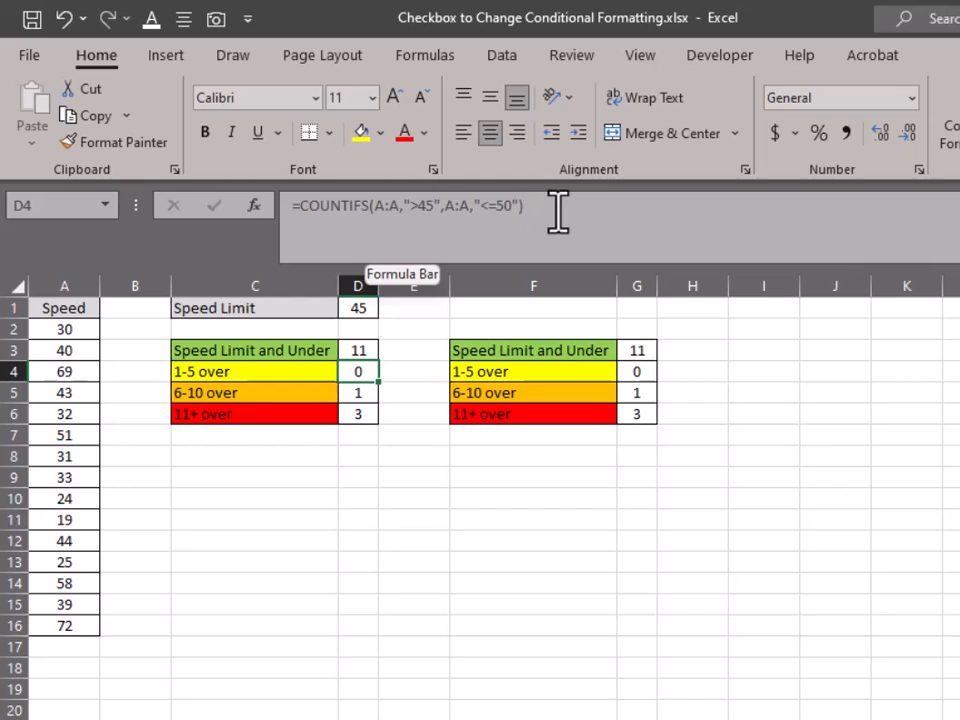
{"action": "mouse_move", "coordinate": [400, 228]}
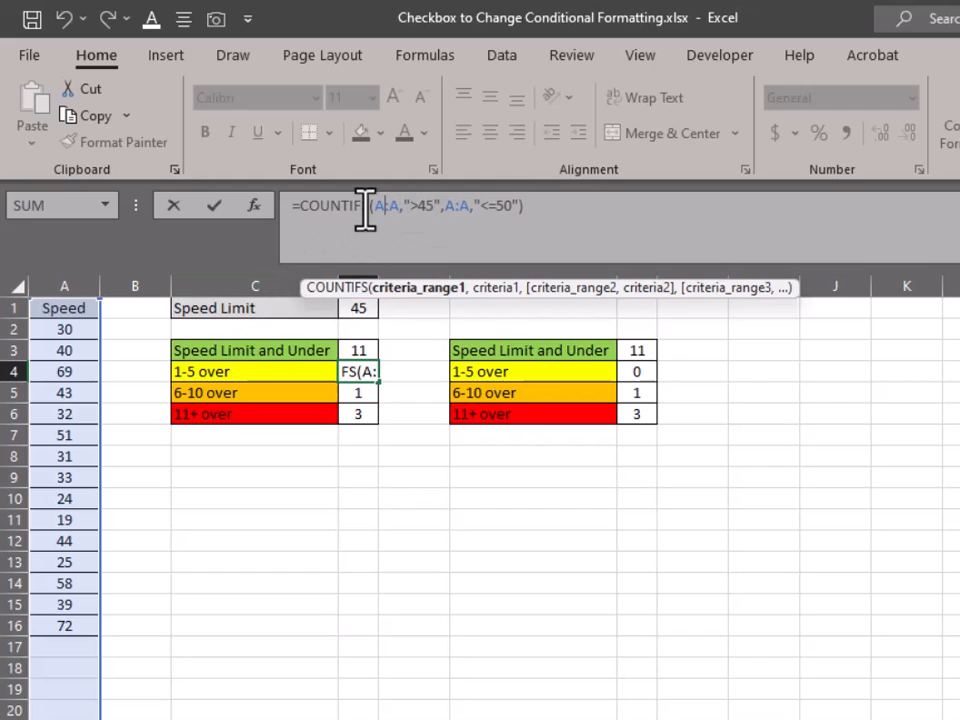
{"action": "mouse_move", "coordinate": [178, 258]}
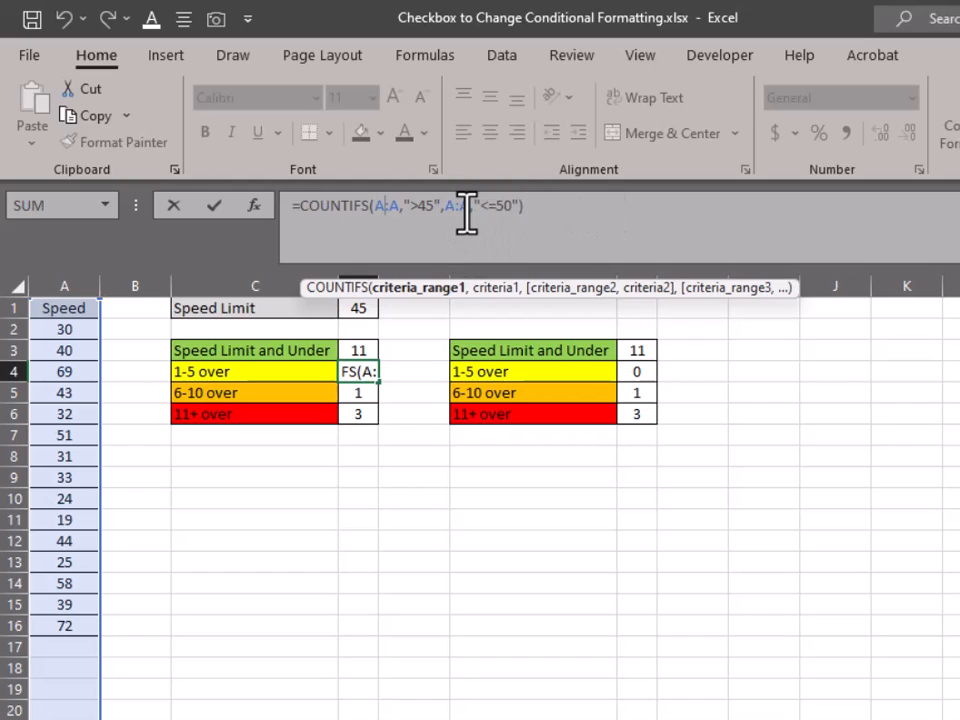
{"action": "left_click", "coordinate": [64, 286]}
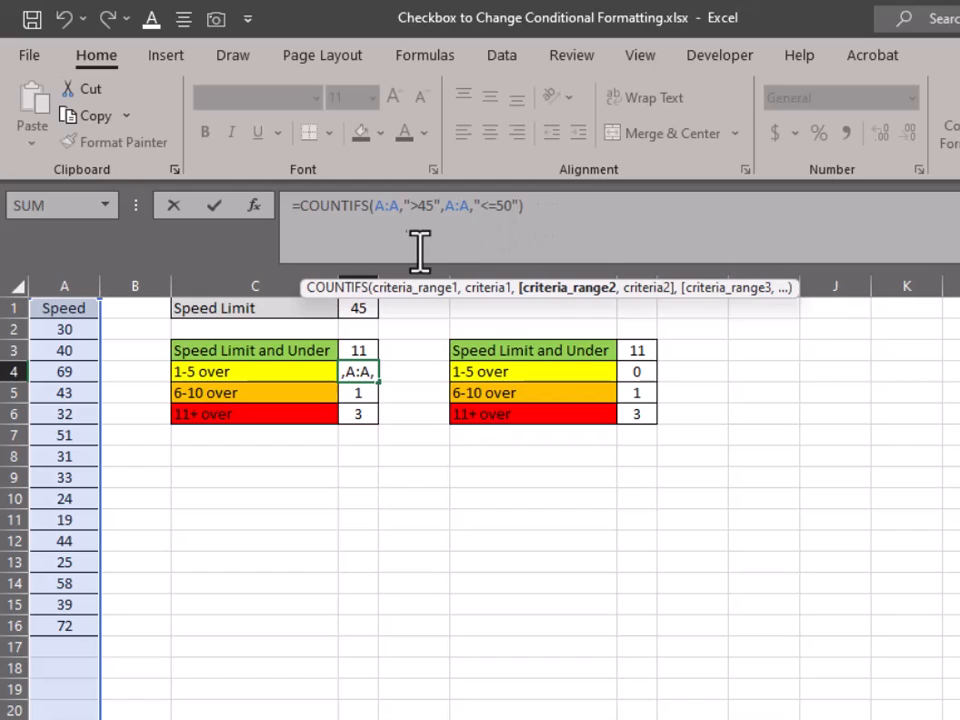
{"action": "mouse_move", "coordinate": [642, 210]}
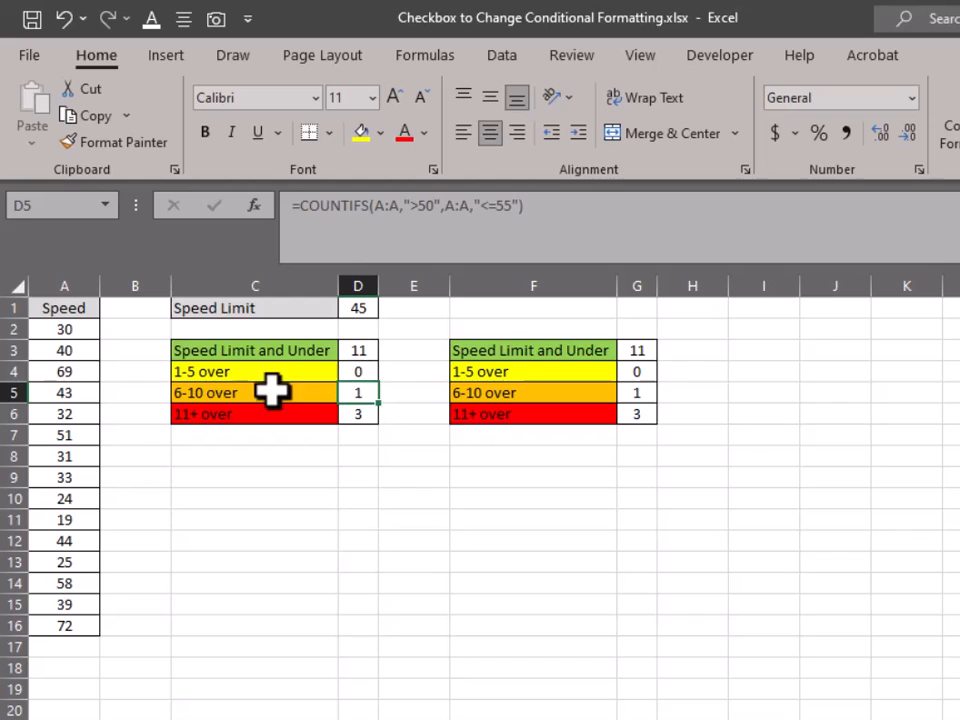
{"action": "mouse_move", "coordinate": [428, 240]}
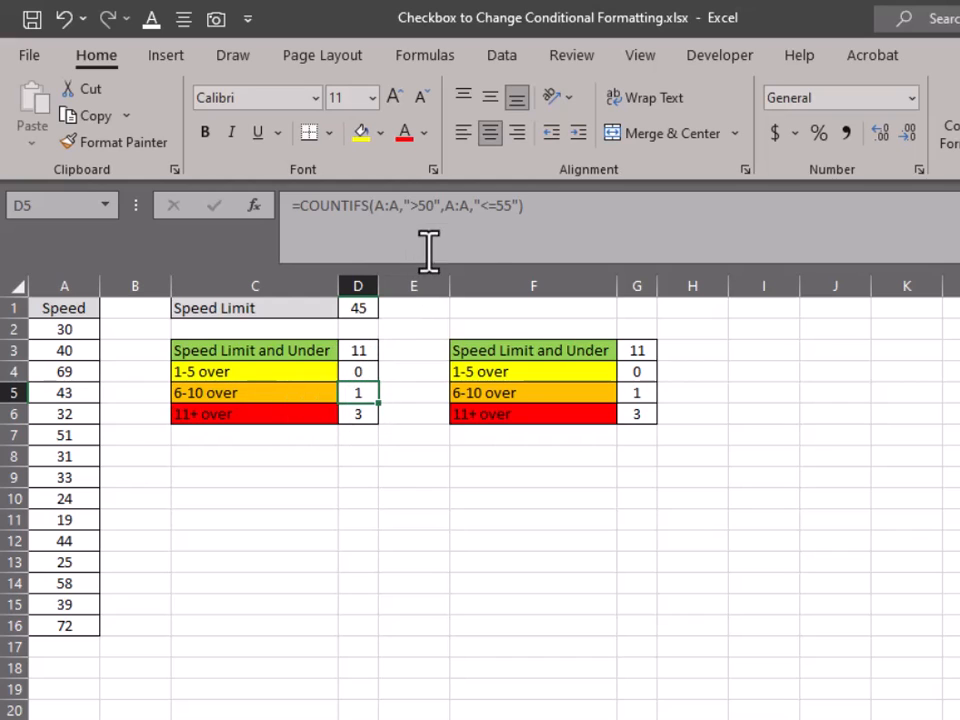
{"action": "mouse_move", "coordinate": [492, 206]}
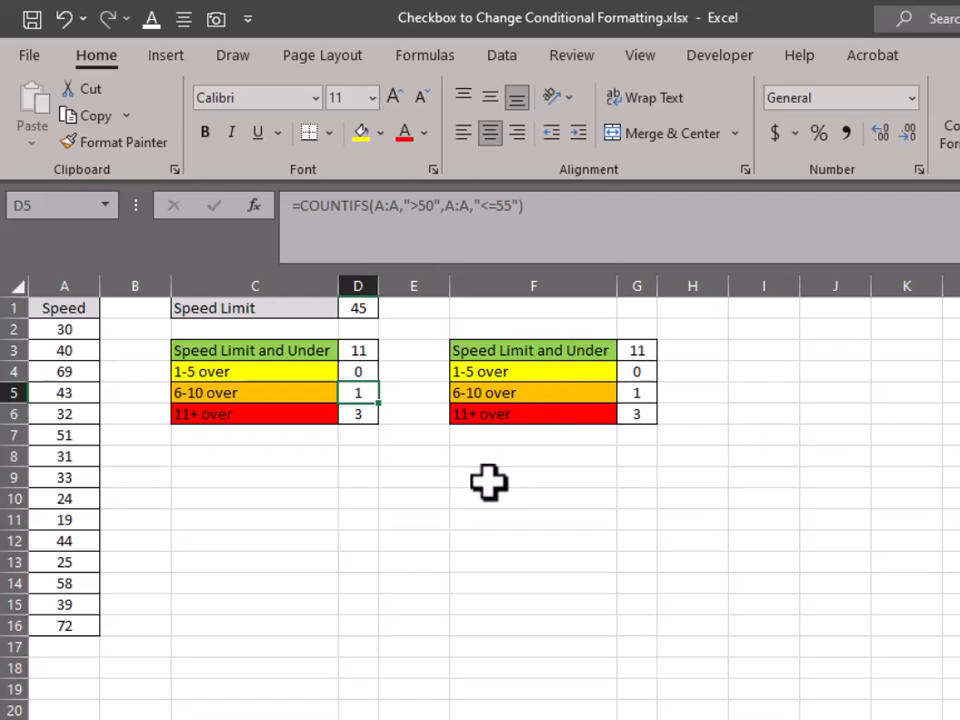
{"action": "mouse_move", "coordinate": [496, 440]}
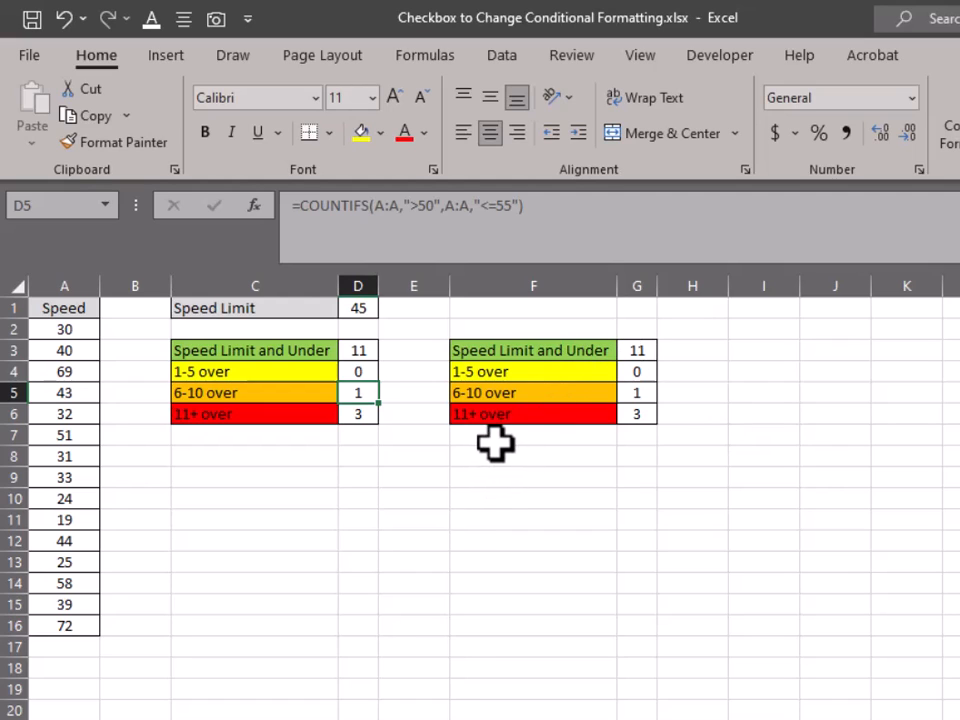
{"action": "mouse_move", "coordinate": [448, 346]}
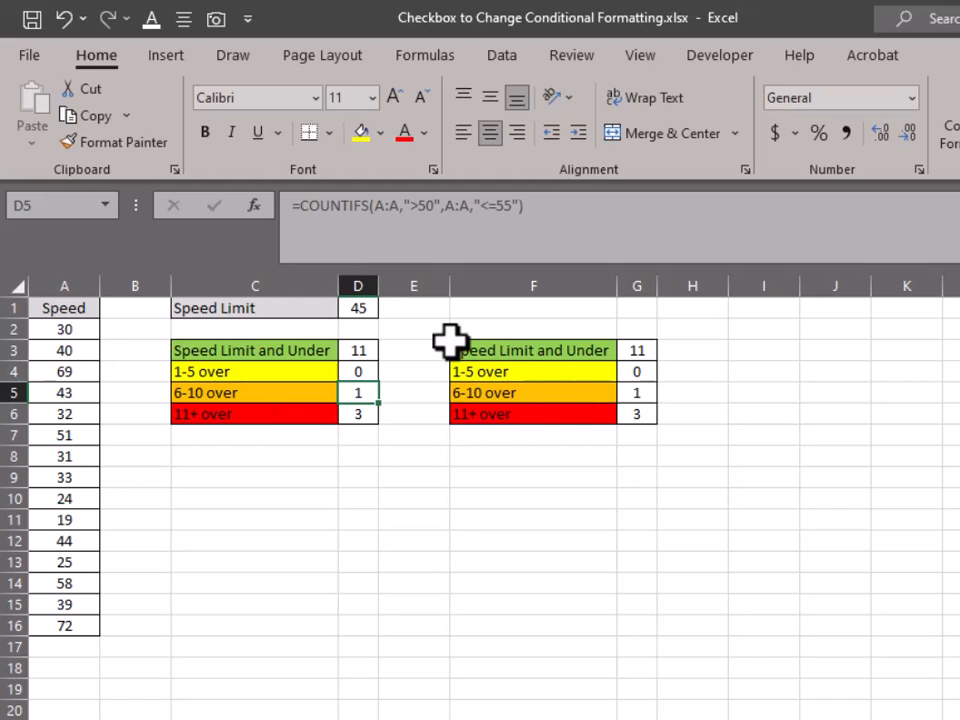
{"action": "mouse_move", "coordinate": [64, 308]}
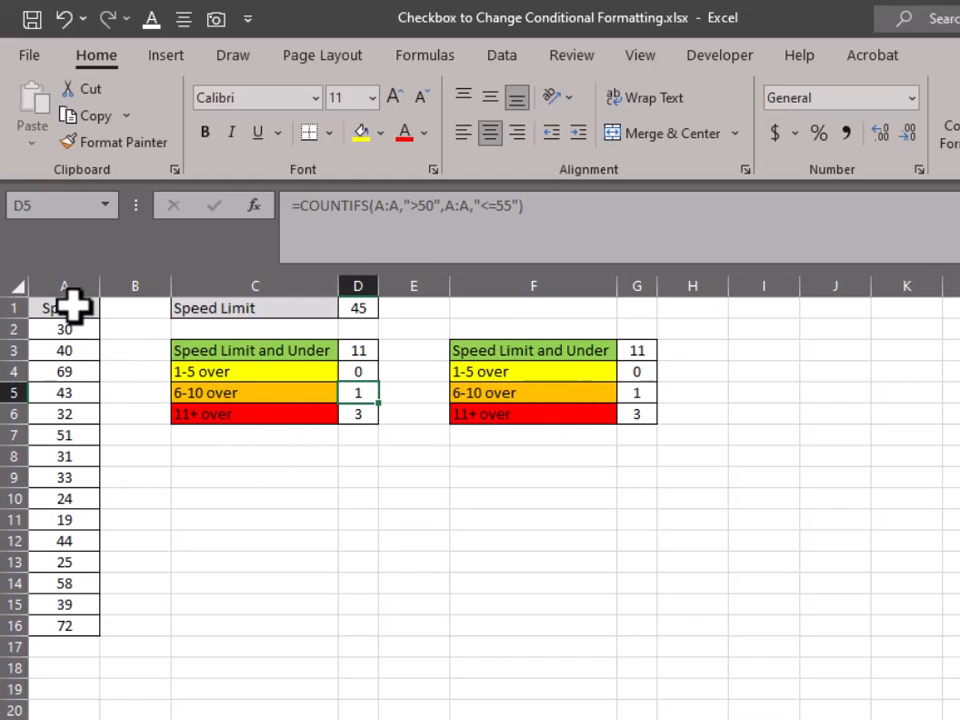
{"action": "mouse_move", "coordinate": [84, 316]}
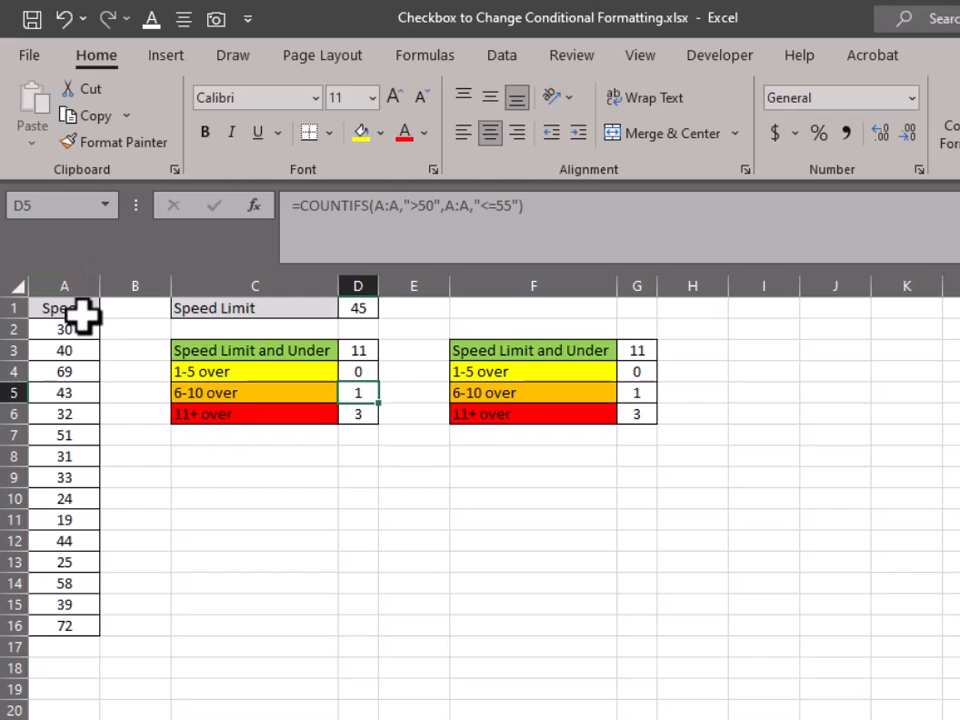
{"action": "mouse_move", "coordinate": [70, 352]}
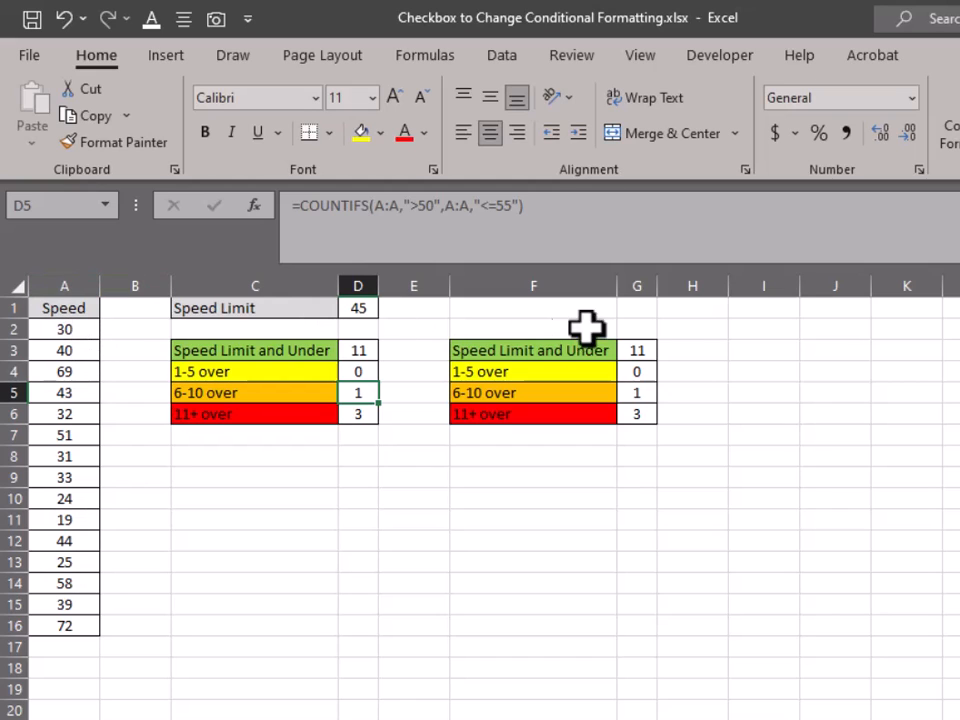
{"action": "mouse_move", "coordinate": [358, 308]}
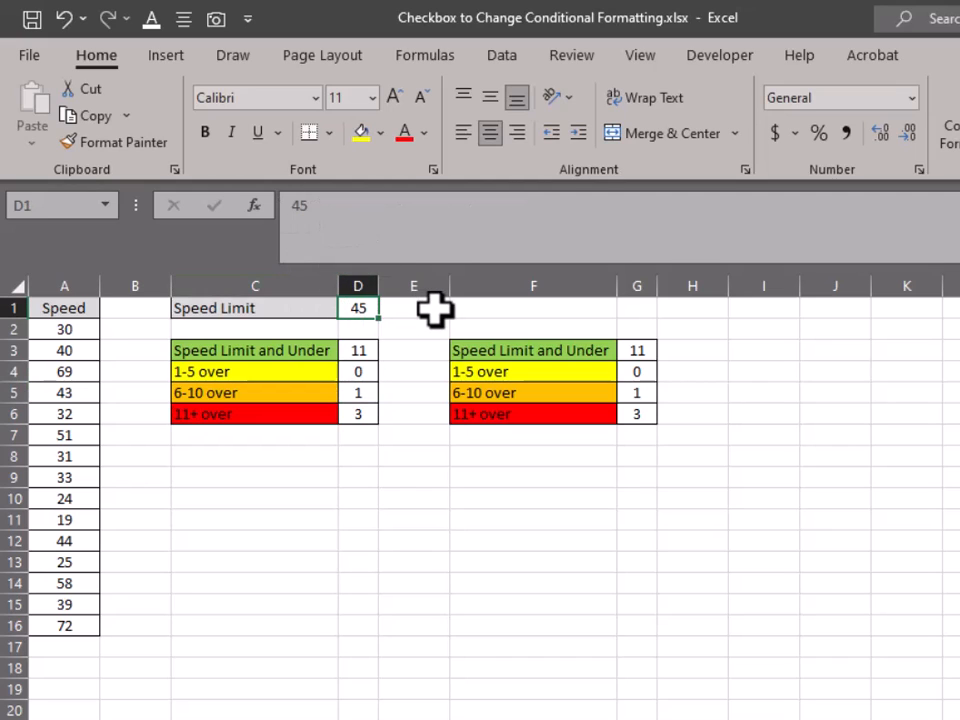
- Inspect the second table's first count formula, =COUNTIF(A:A,"<="&D1), referencing the limit cell
{"action": "left_click", "coordinate": [532, 308]}
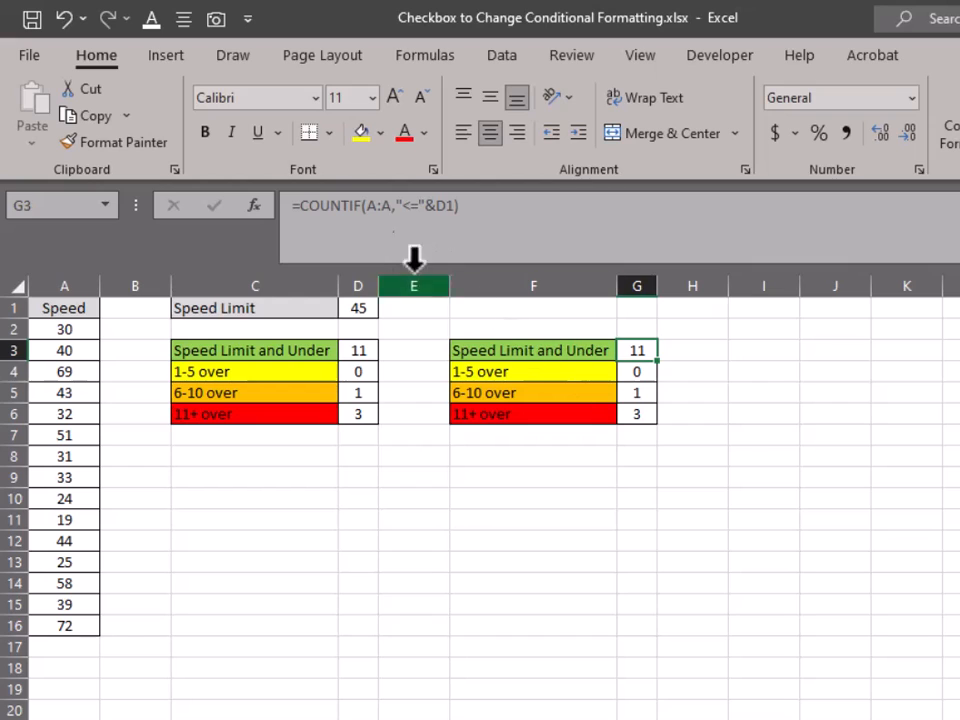
{"action": "mouse_move", "coordinate": [592, 212]}
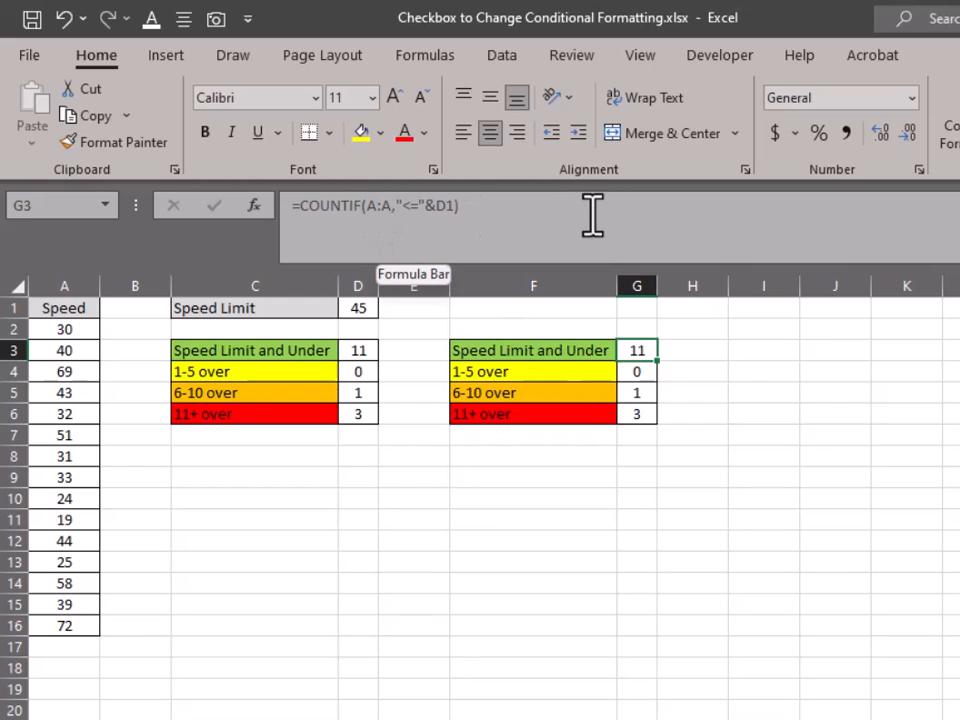
{"action": "mouse_move", "coordinate": [596, 232]}
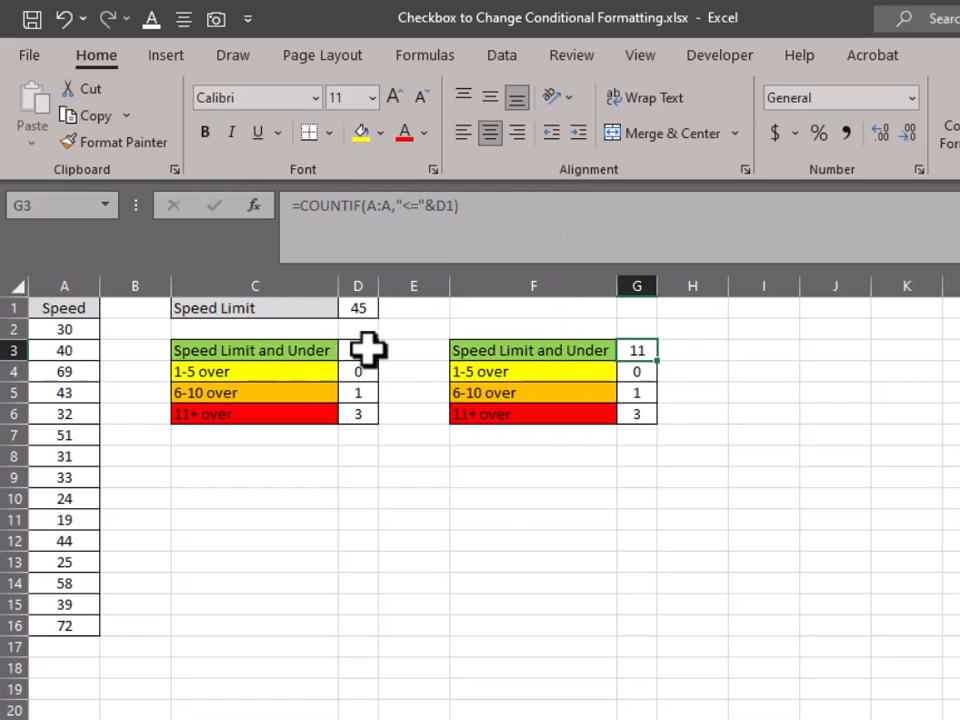
{"action": "mouse_move", "coordinate": [372, 352]}
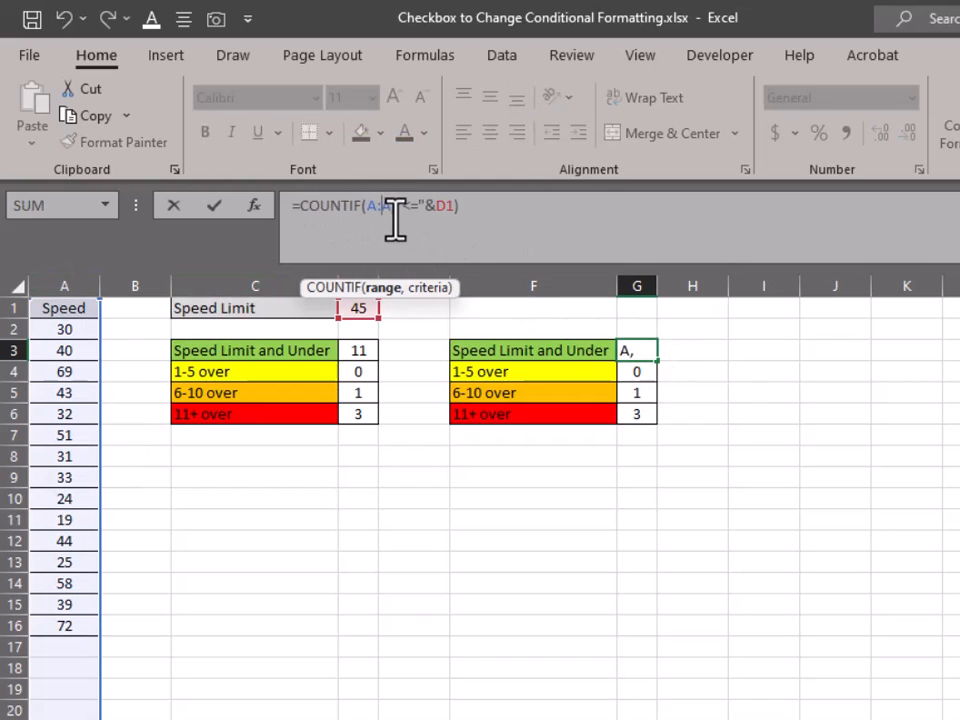
{"action": "left_click", "coordinate": [64, 286]}
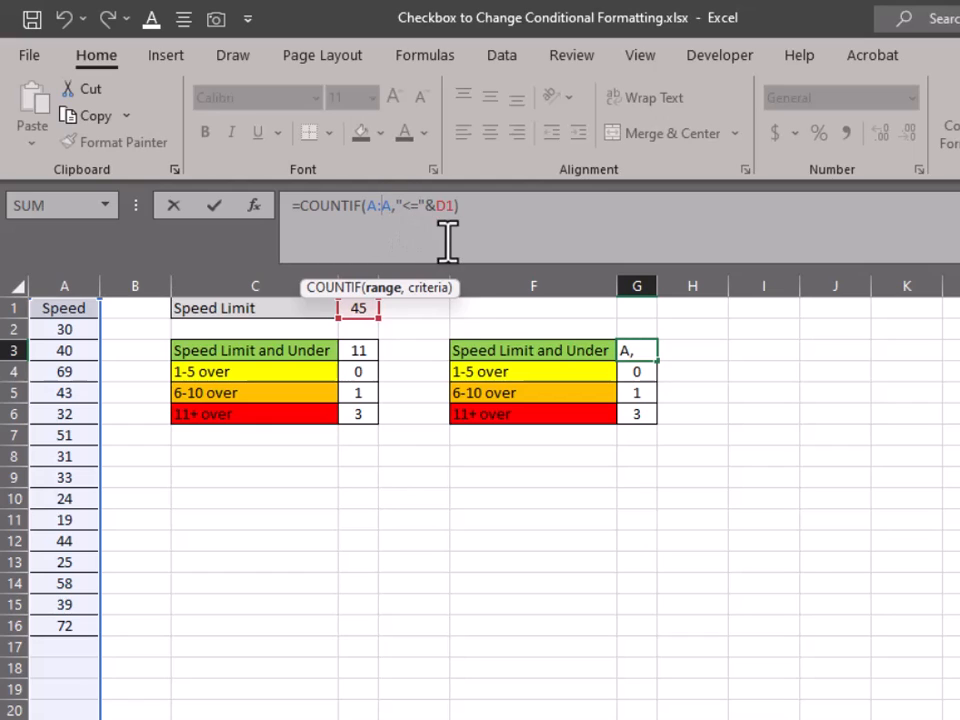
{"action": "mouse_move", "coordinate": [428, 206]}
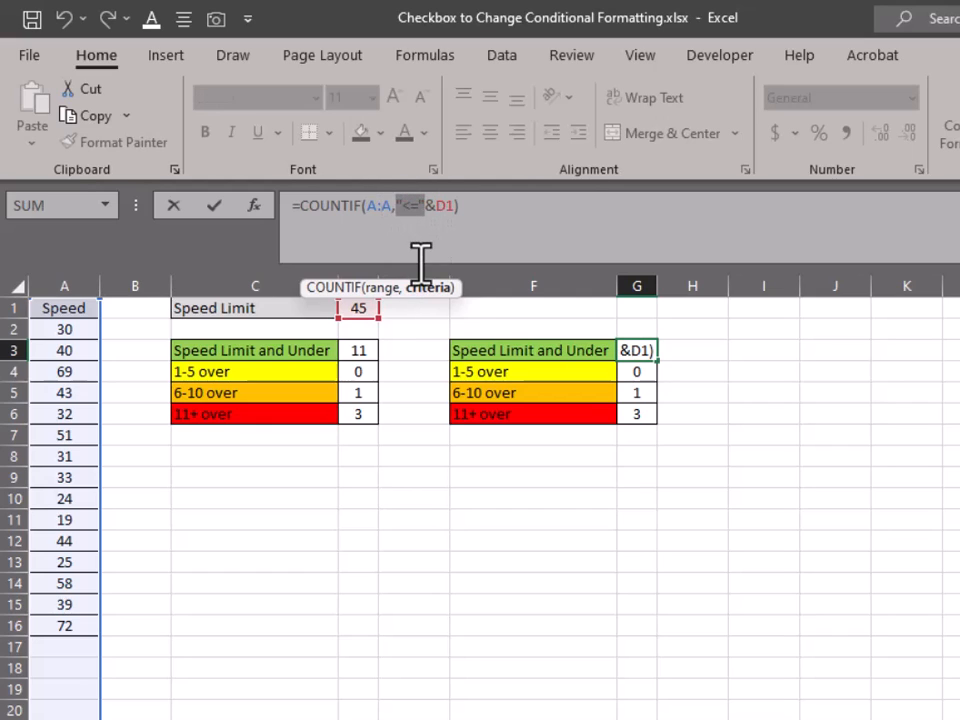
{"action": "mouse_move", "coordinate": [456, 244]}
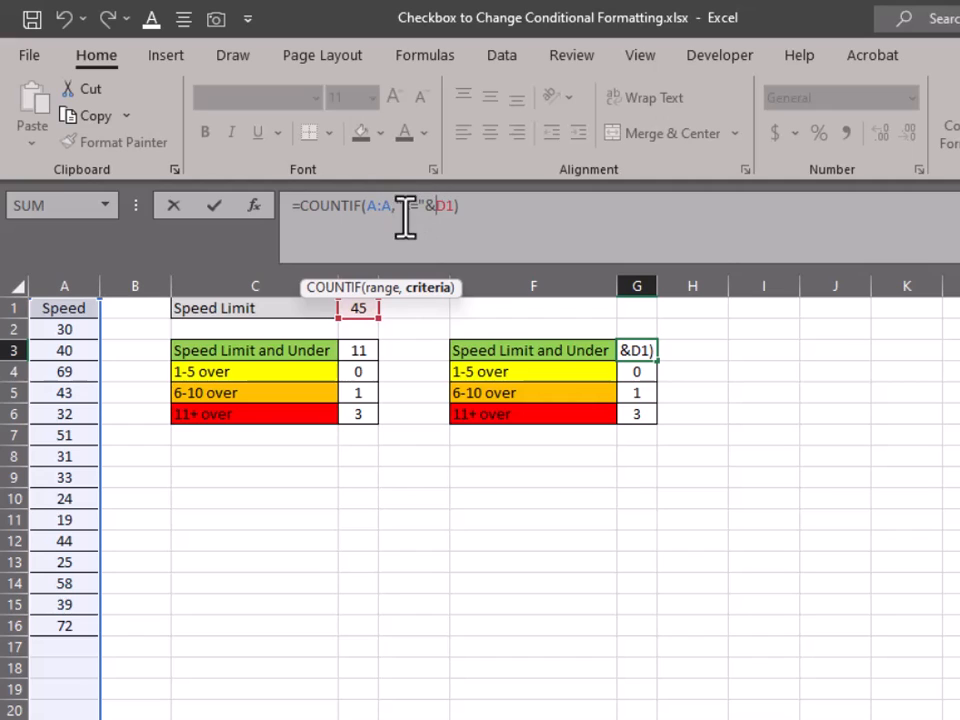
{"action": "type", "text": "<="}
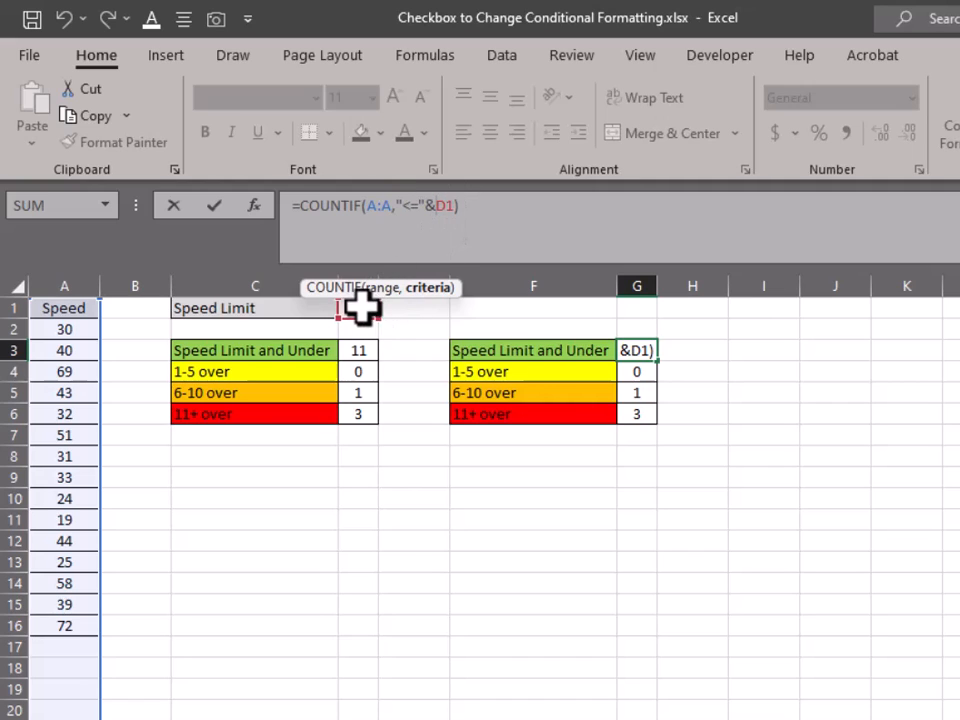
{"action": "left_click", "coordinate": [356, 308]}
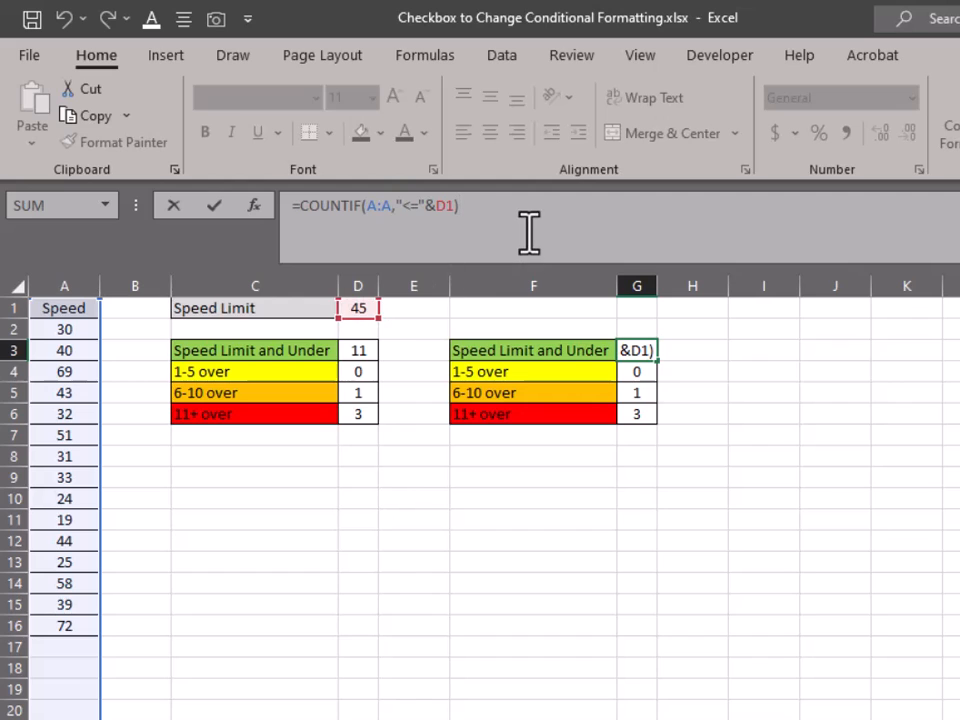
{"action": "left_click", "coordinate": [636, 370]}
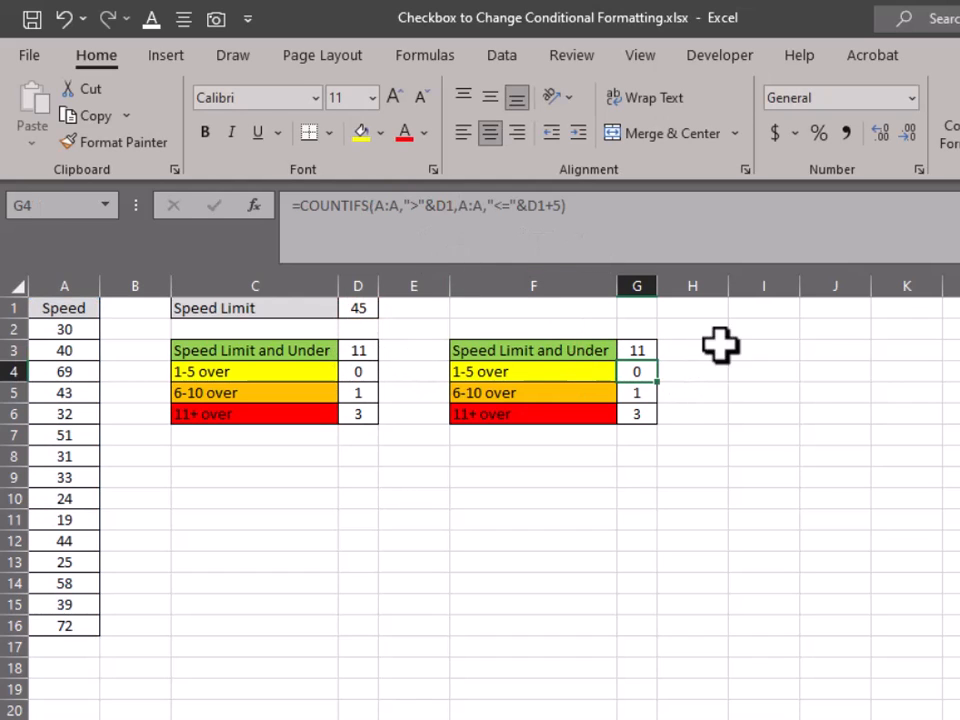
{"action": "mouse_move", "coordinate": [652, 404]}
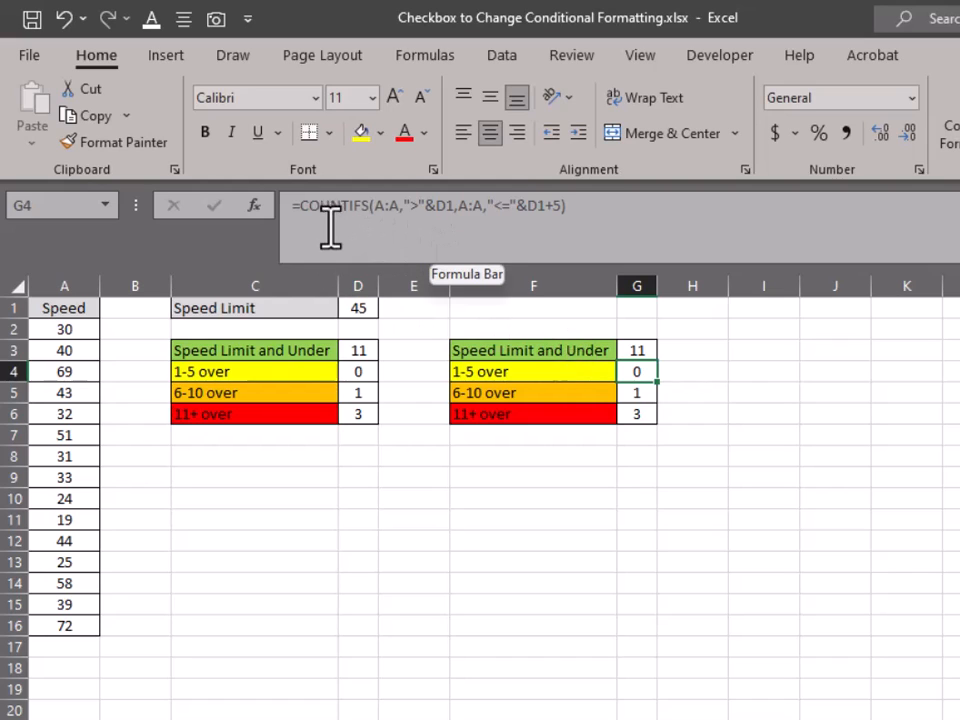
{"action": "mouse_move", "coordinate": [392, 218]}
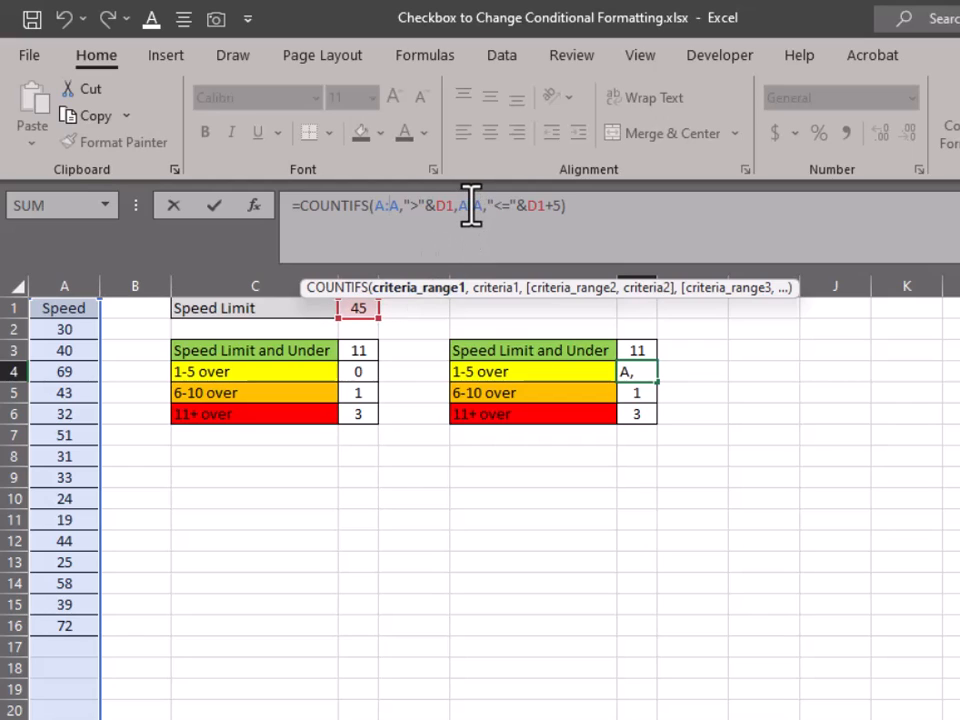
{"action": "mouse_move", "coordinate": [472, 208]}
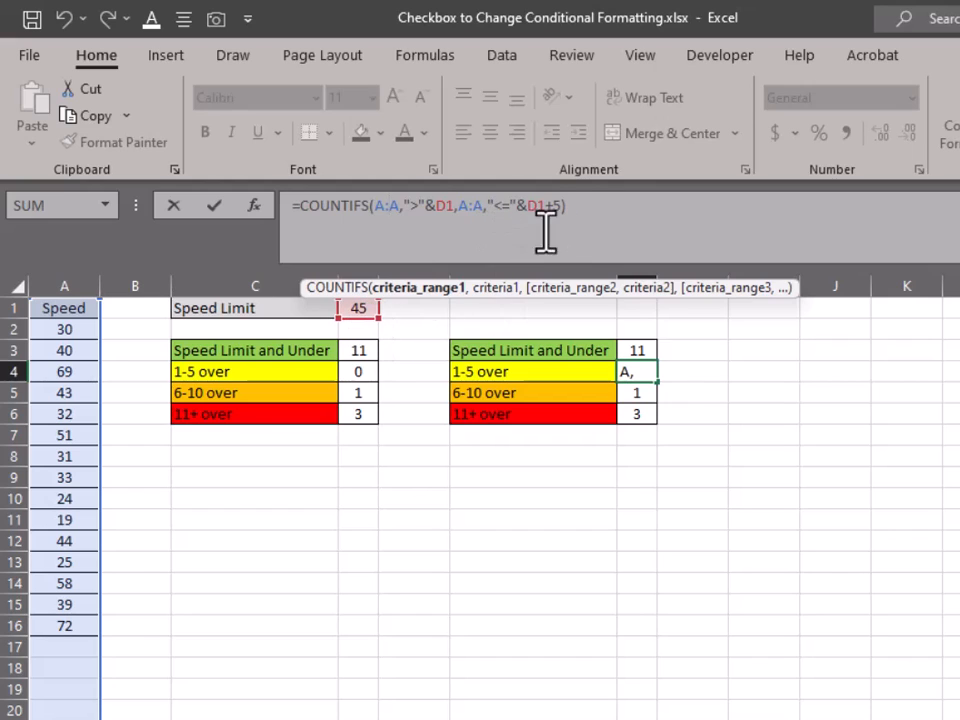
{"action": "mouse_move", "coordinate": [596, 236]}
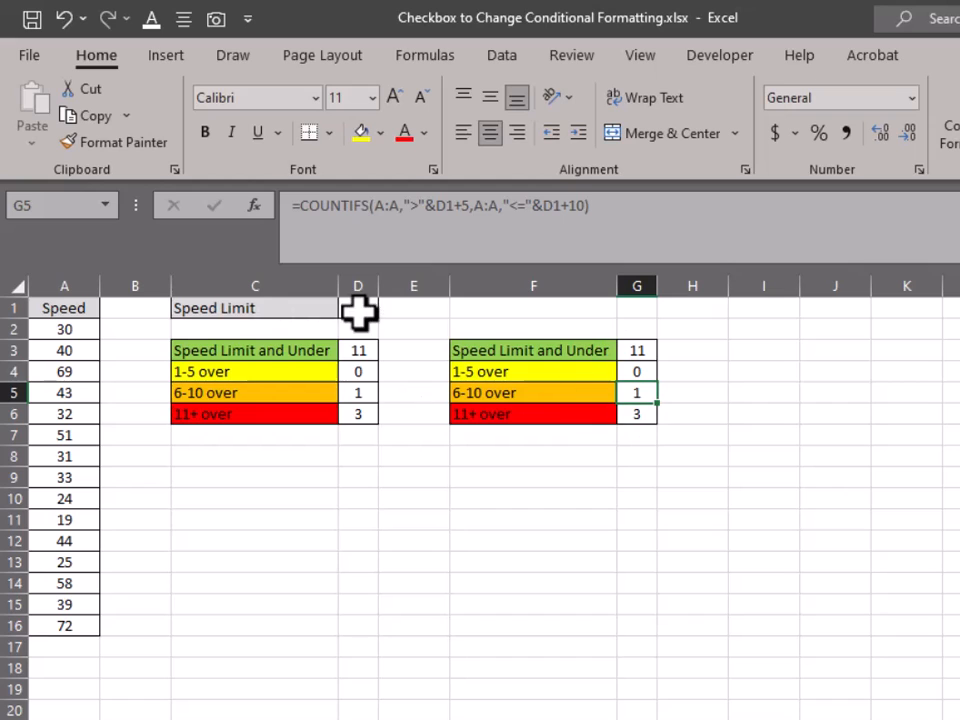
- Change the speed limit in D1 to 30 so the second table recounts to 4, 3, 2, 6
{"action": "left_click", "coordinate": [356, 308]}
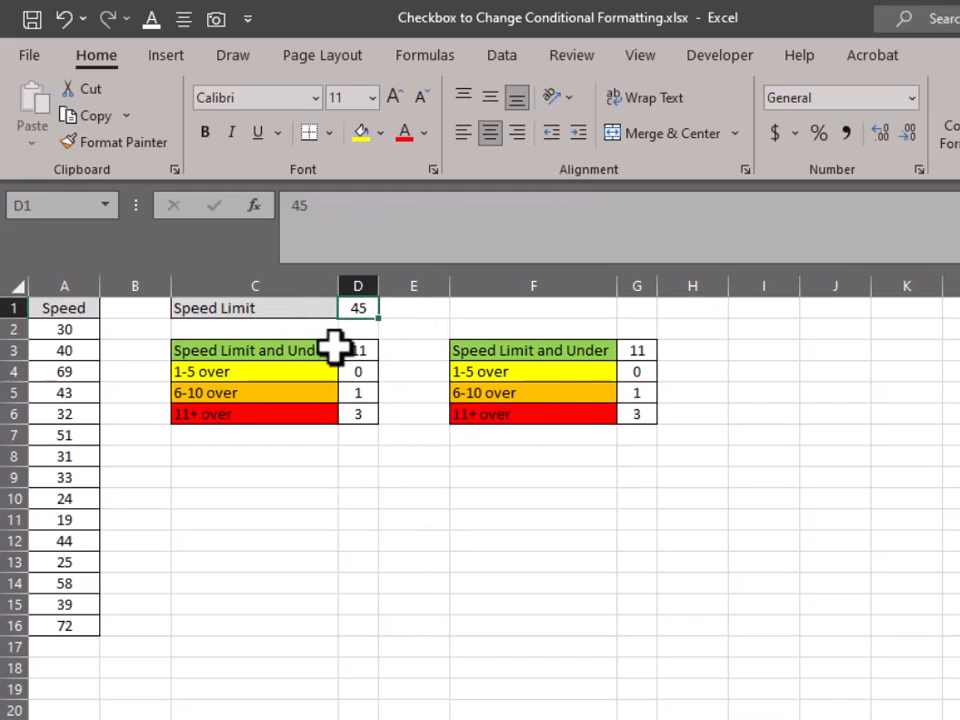
{"action": "type", "text": "30"}
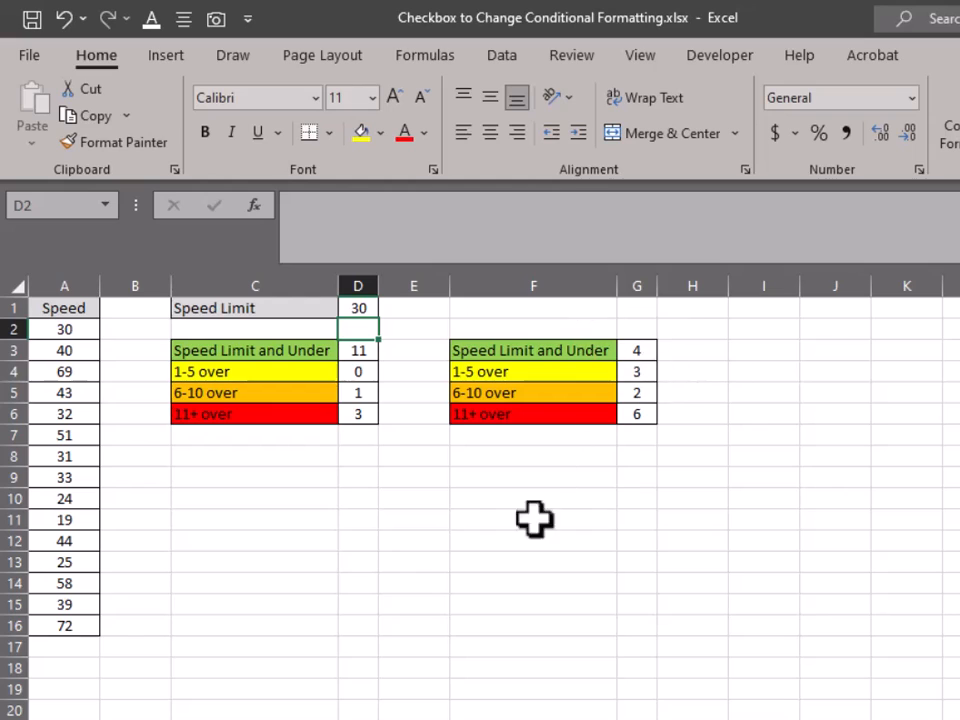
{"action": "mouse_move", "coordinate": [336, 558]}
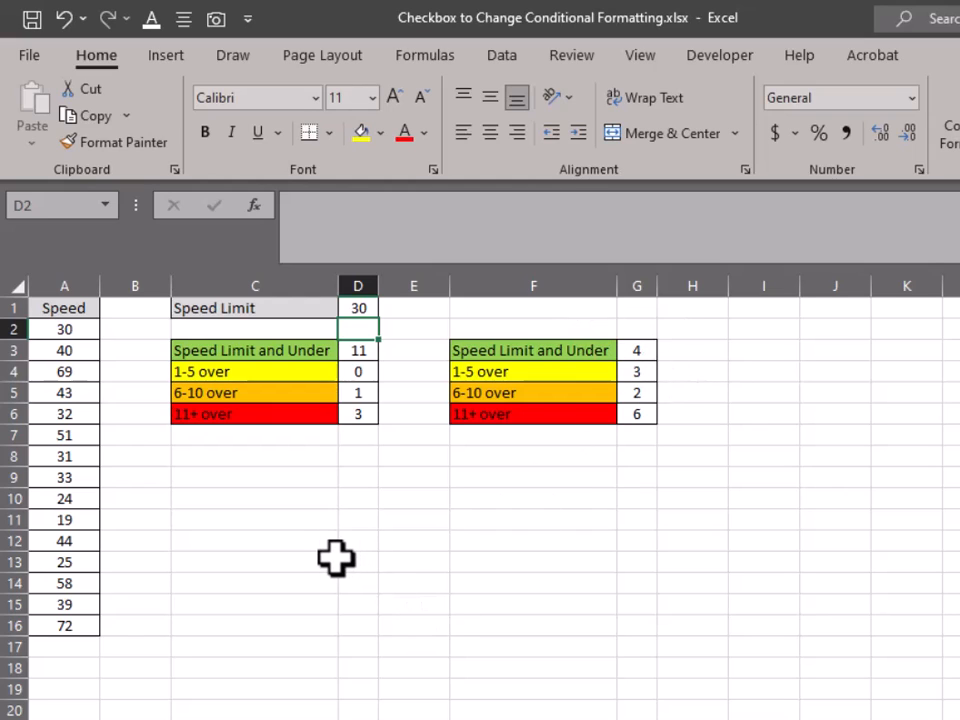